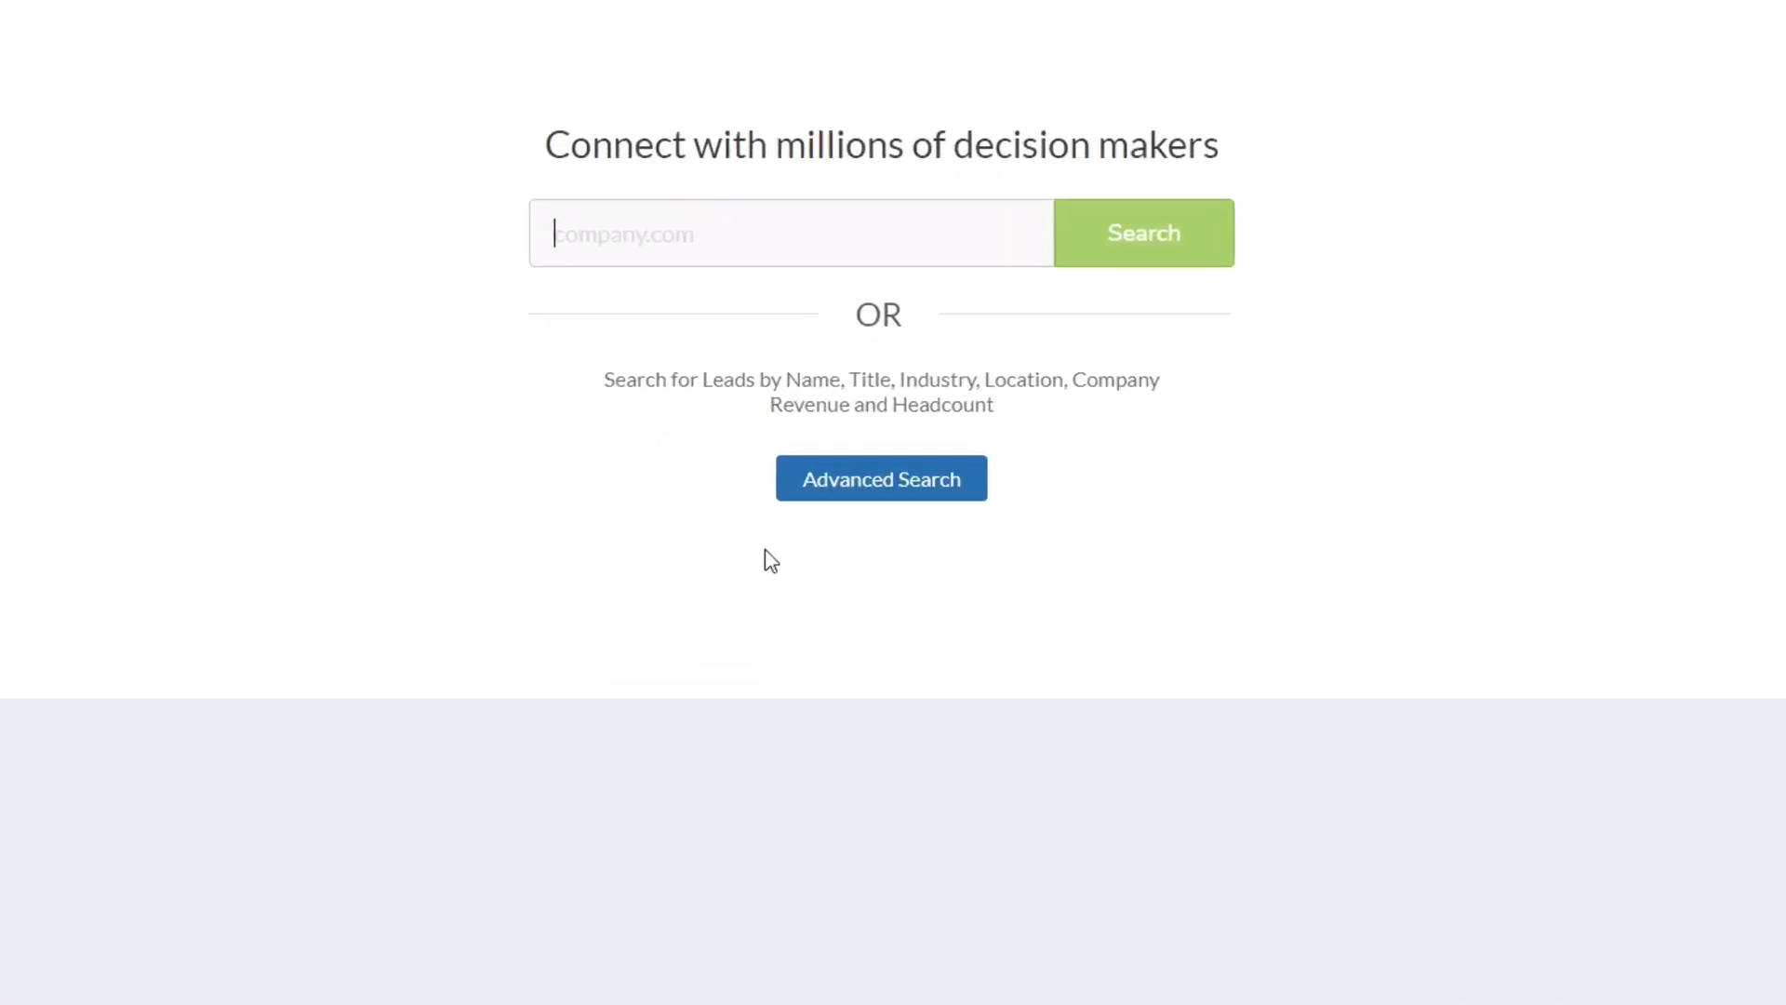
# Start an advanced search from the home page to reach the Lead Builder
pyautogui.click(880, 478)
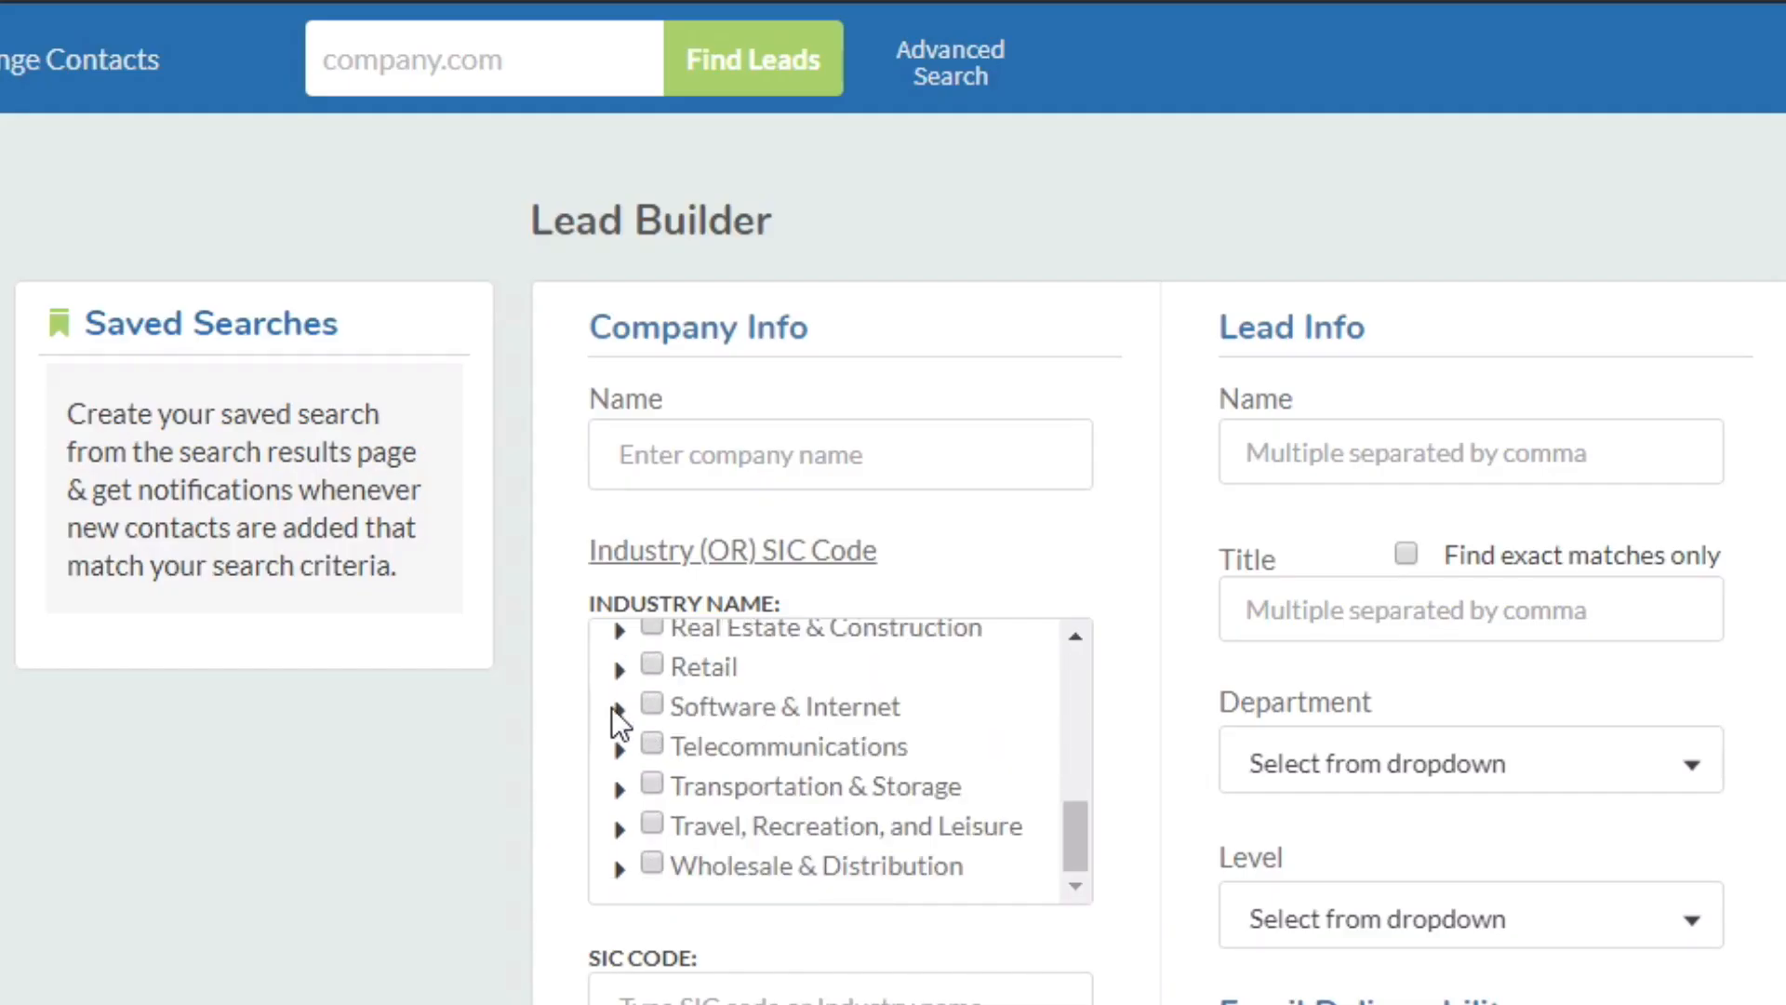
# Target Software & Internet and Telecommunications firms, 25–100 employees, North America region
pyautogui.click(653, 705)
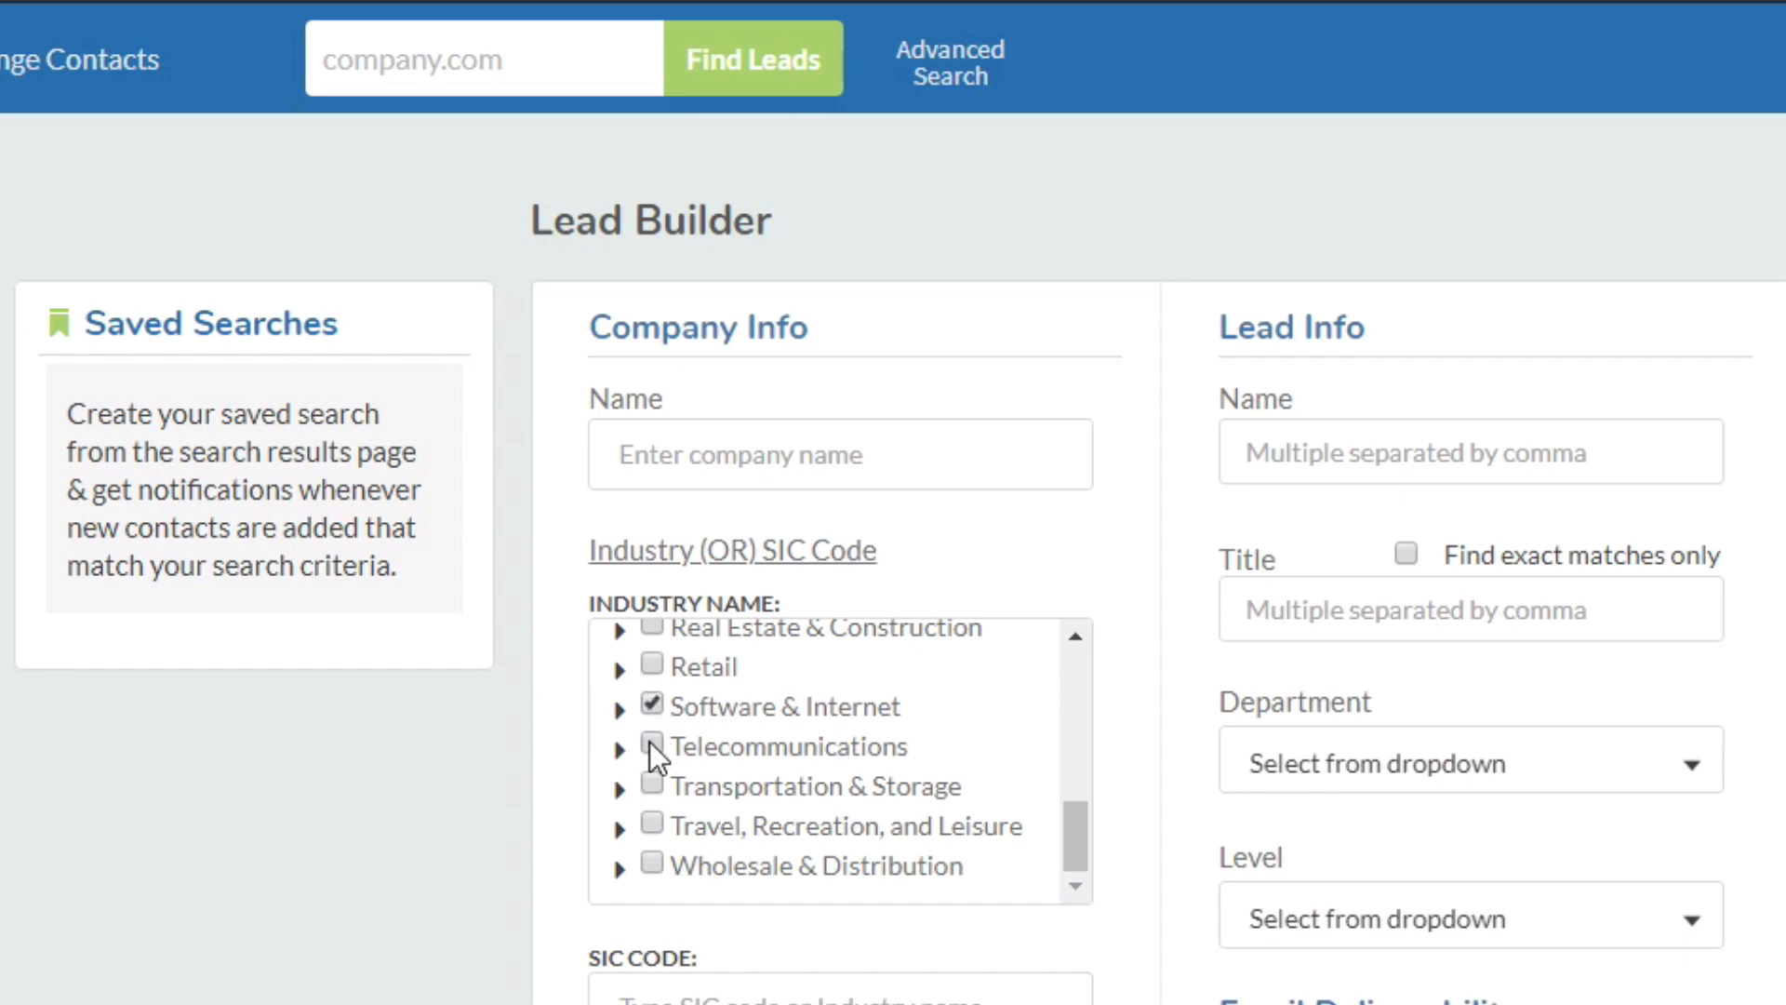
pyautogui.click(653, 746)
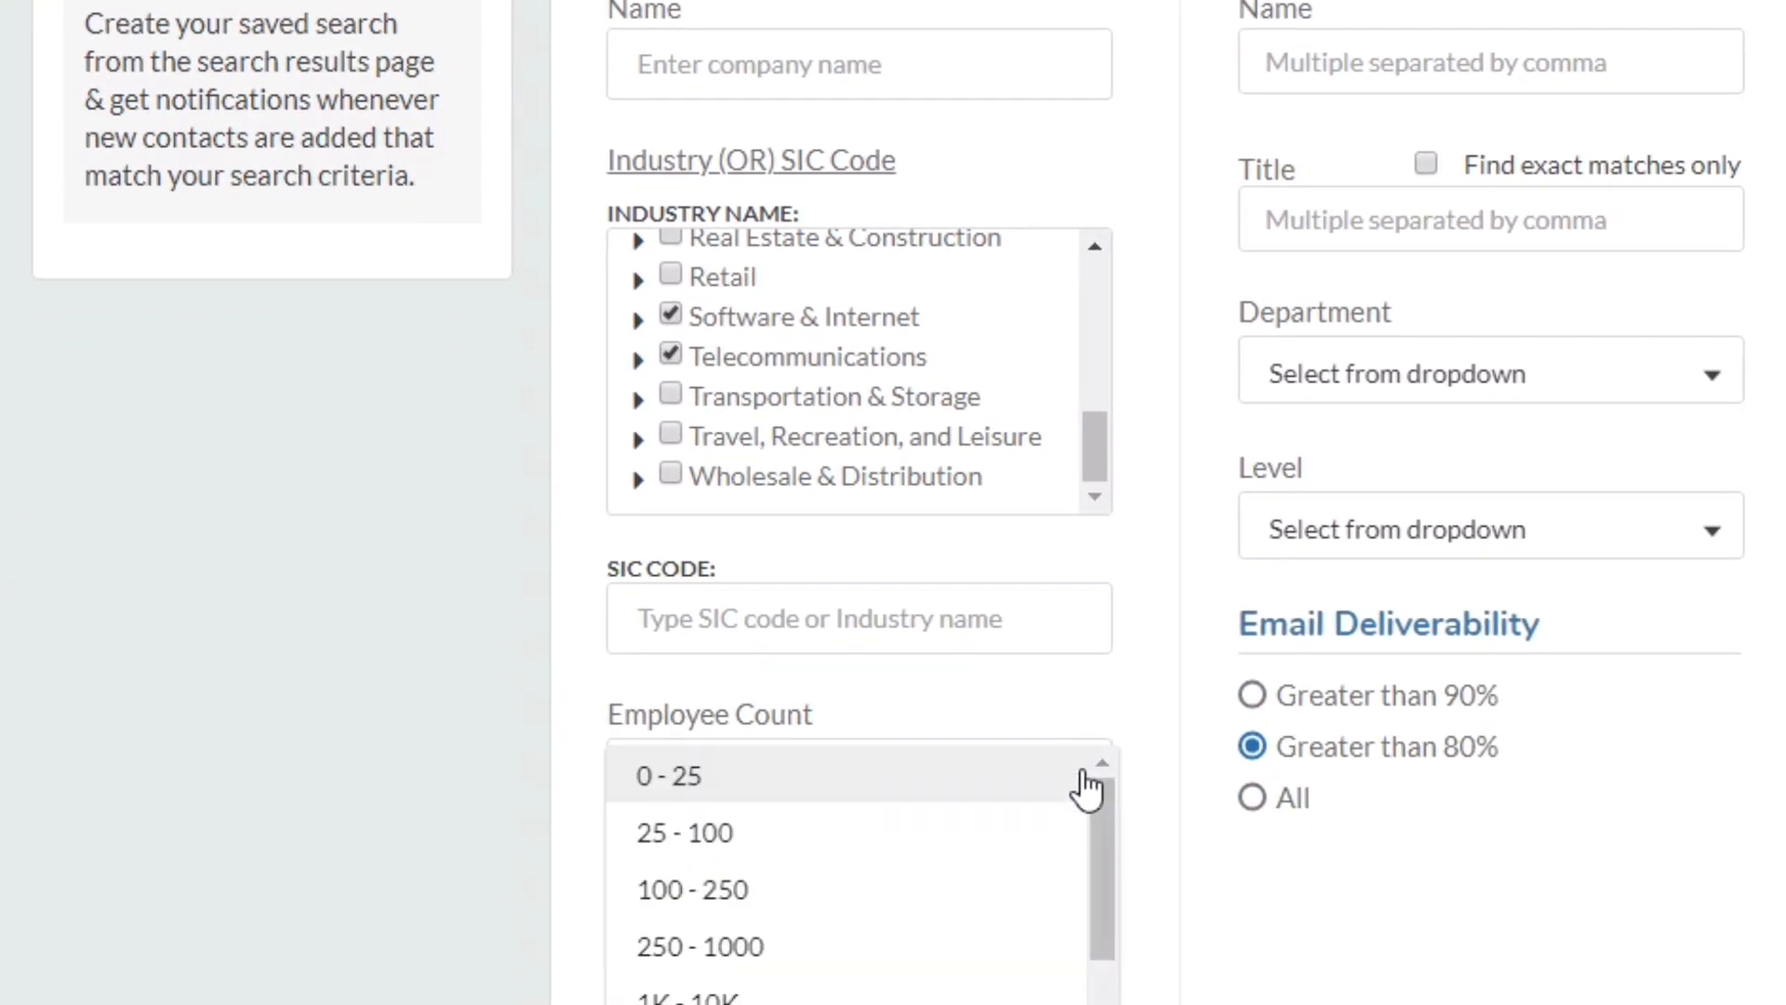
pyautogui.click(685, 833)
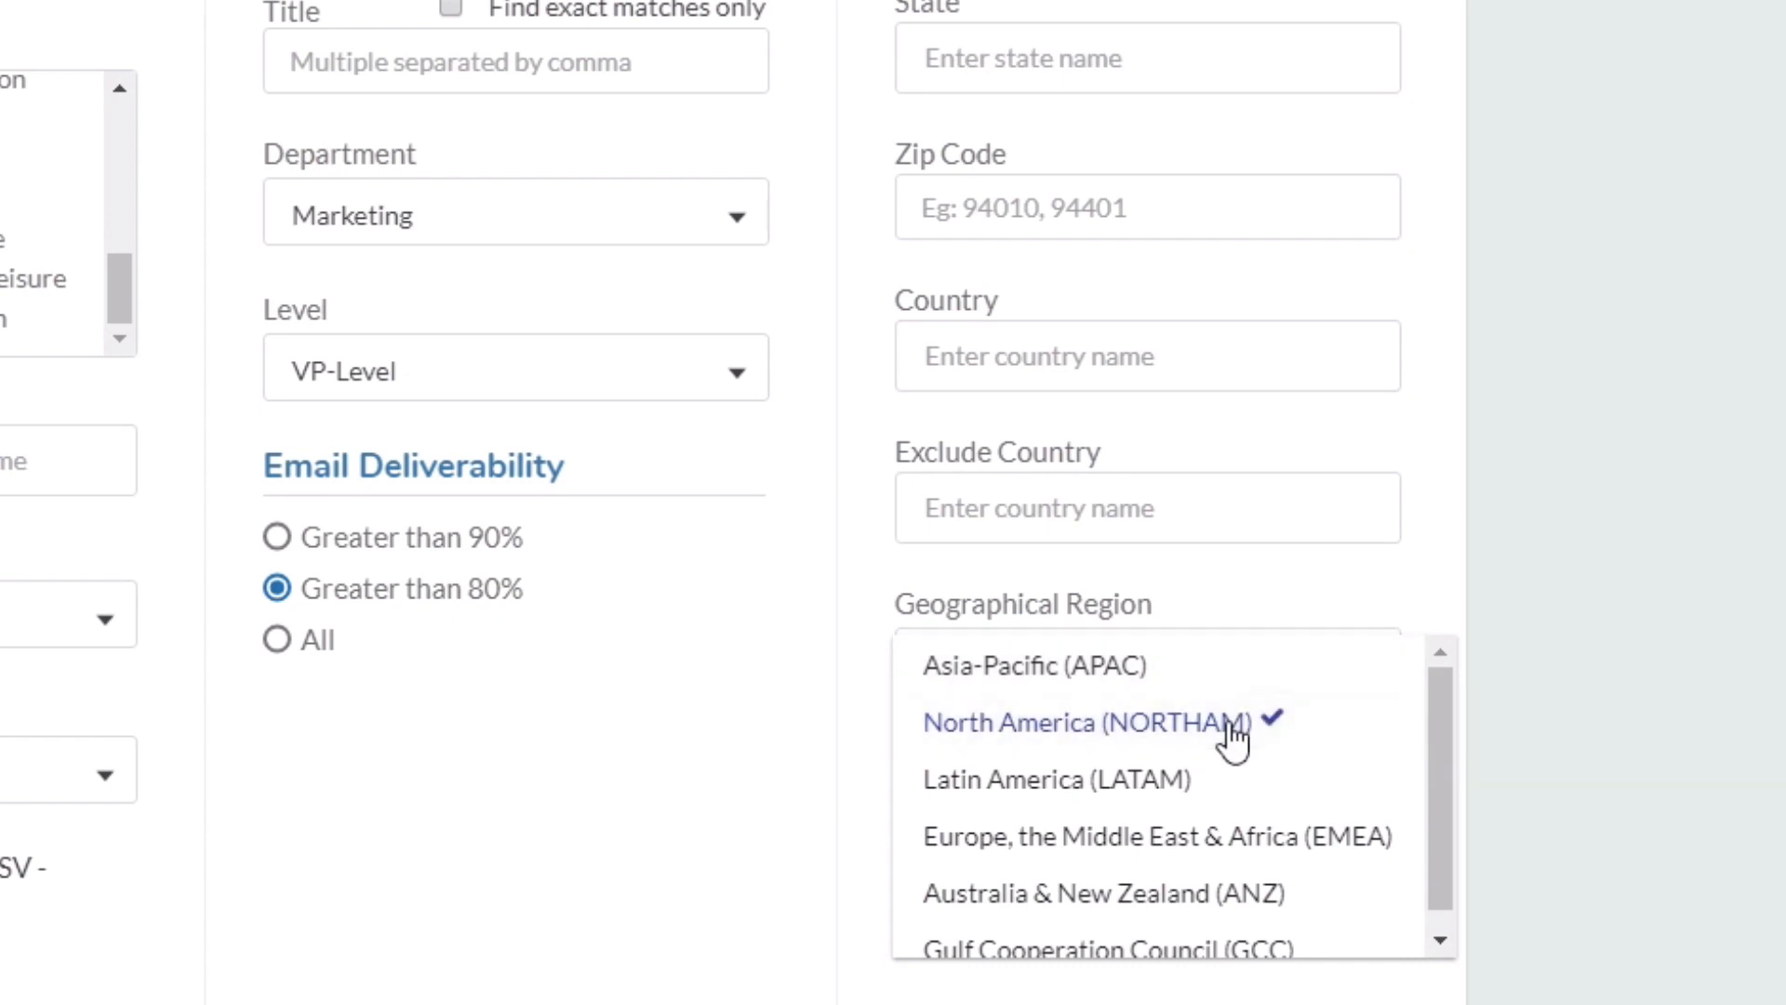
pyautogui.click(1079, 721)
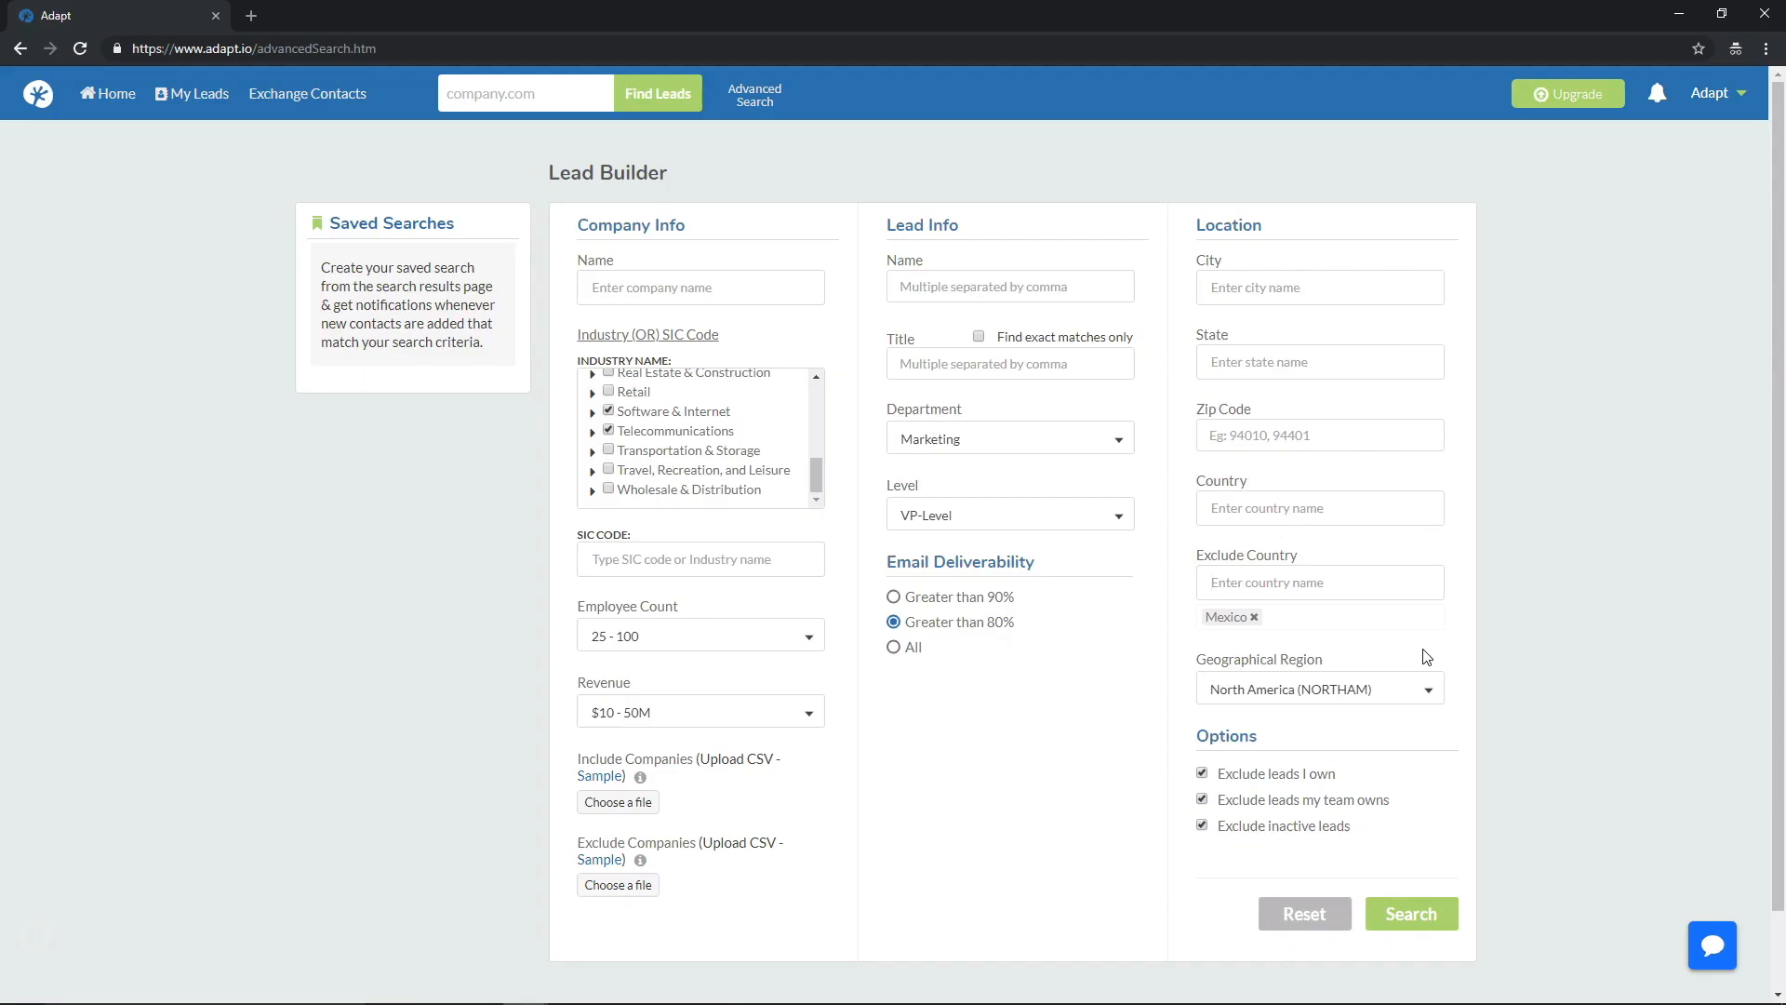
# Run the lead search and review the 12,712 matching leads and refinement filters
pyautogui.click(1410, 912)
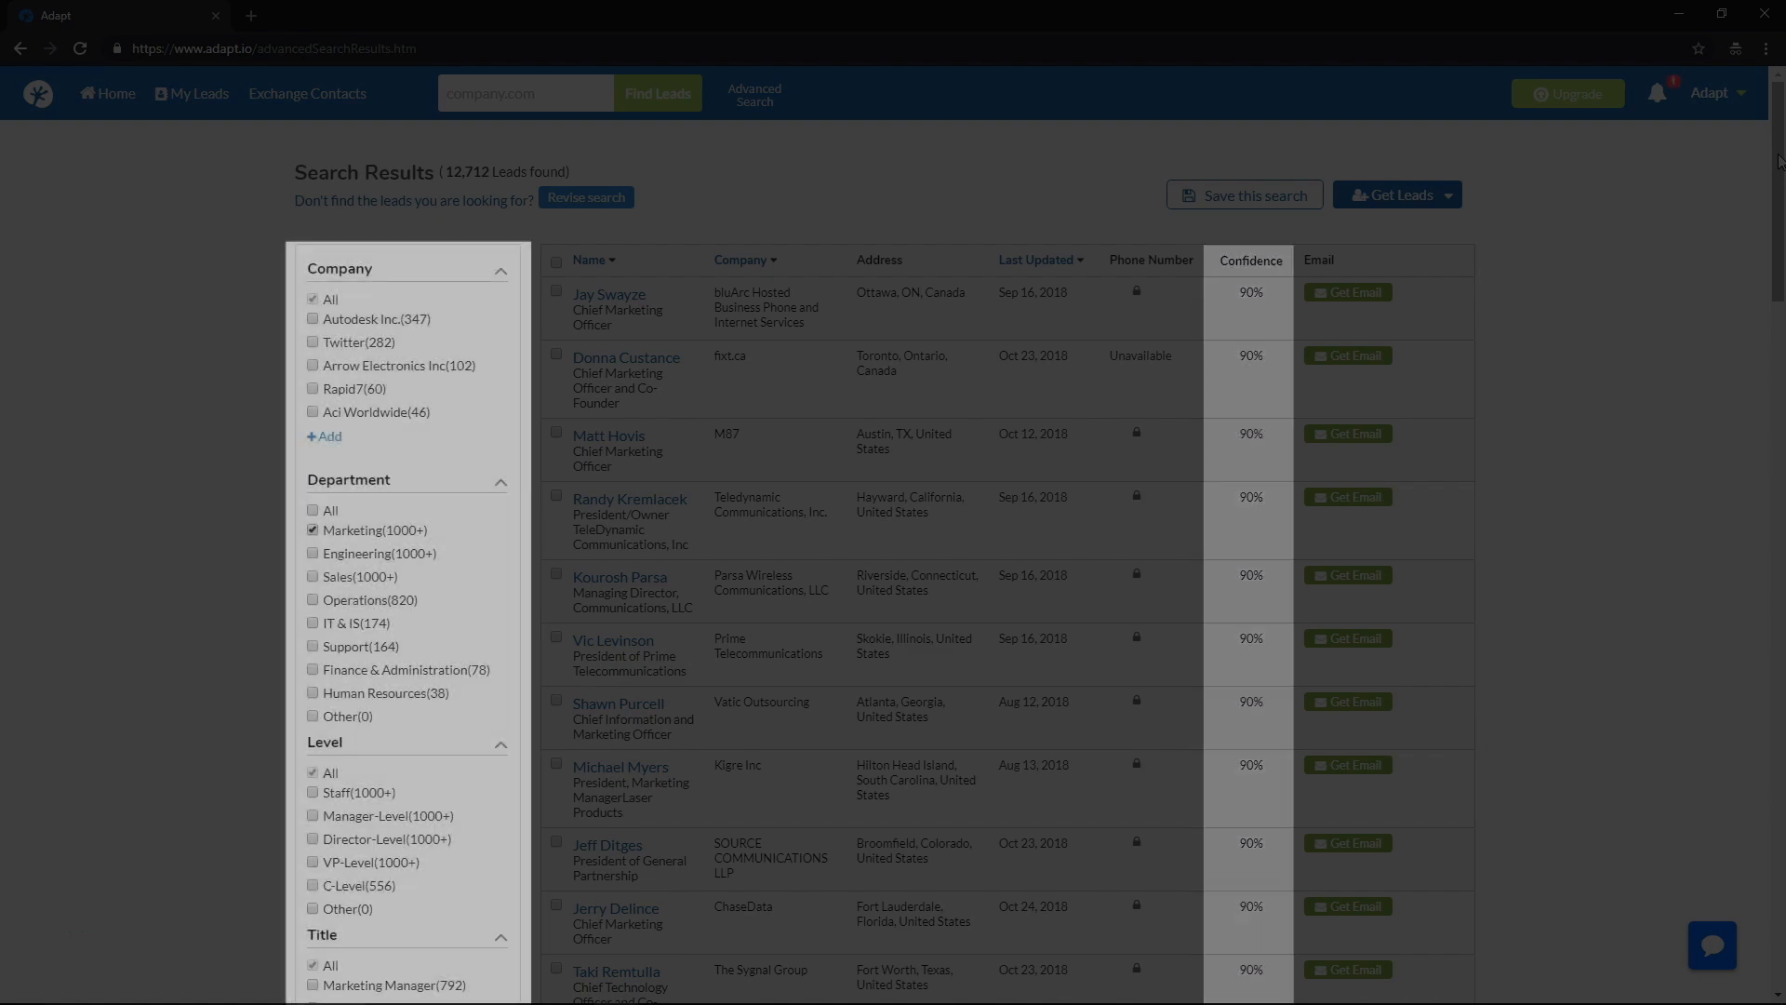
pyautogui.scroll(-3)
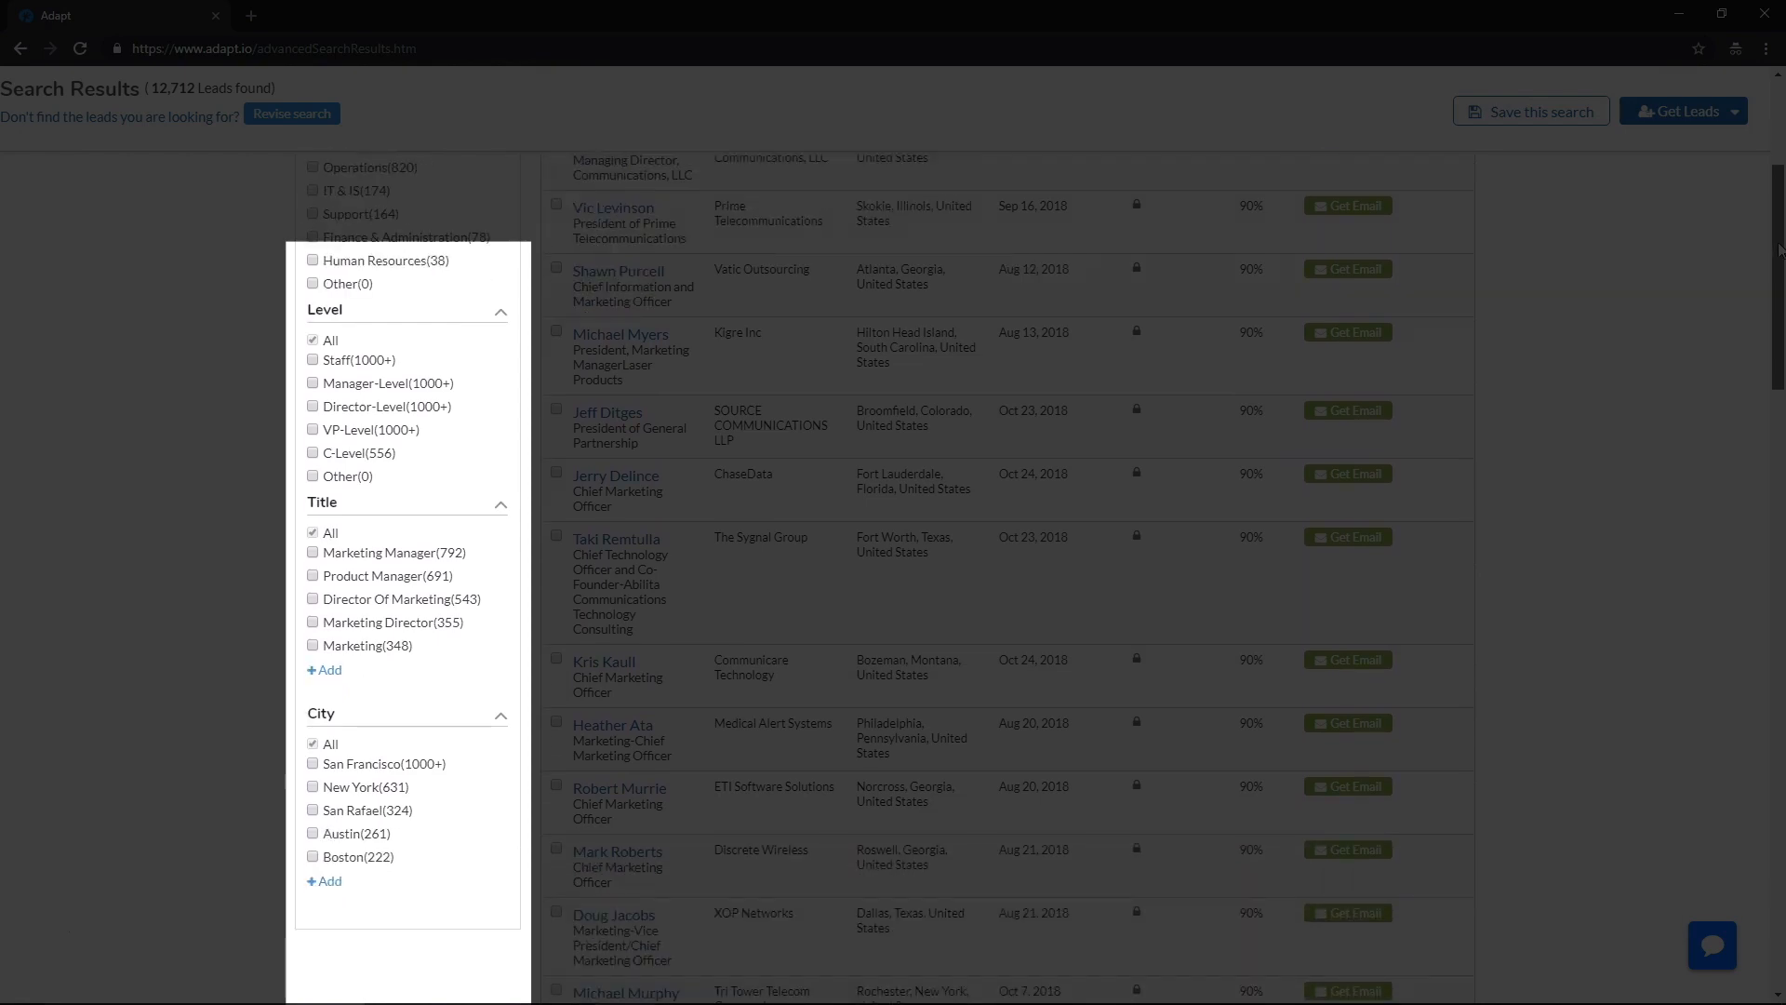
pyautogui.scroll(3)
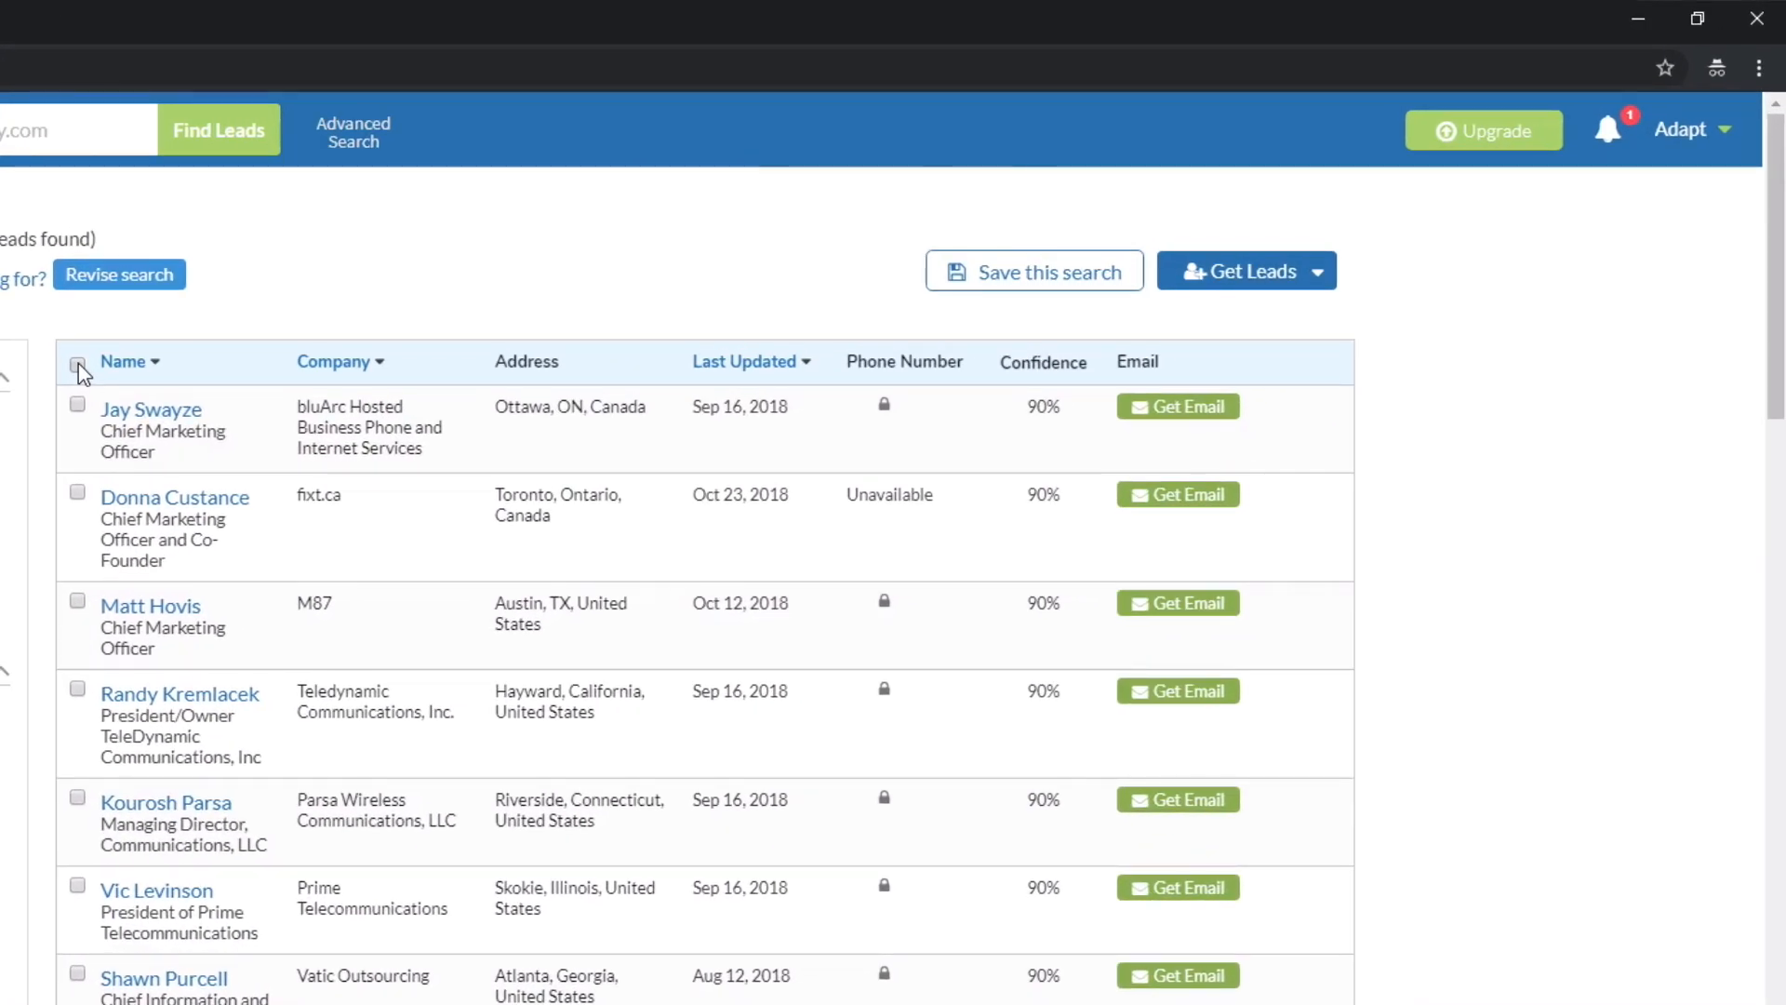
# Buy all 50 selected leads into a new list named 'VP Marketing NA Region'
pyautogui.click(79, 361)
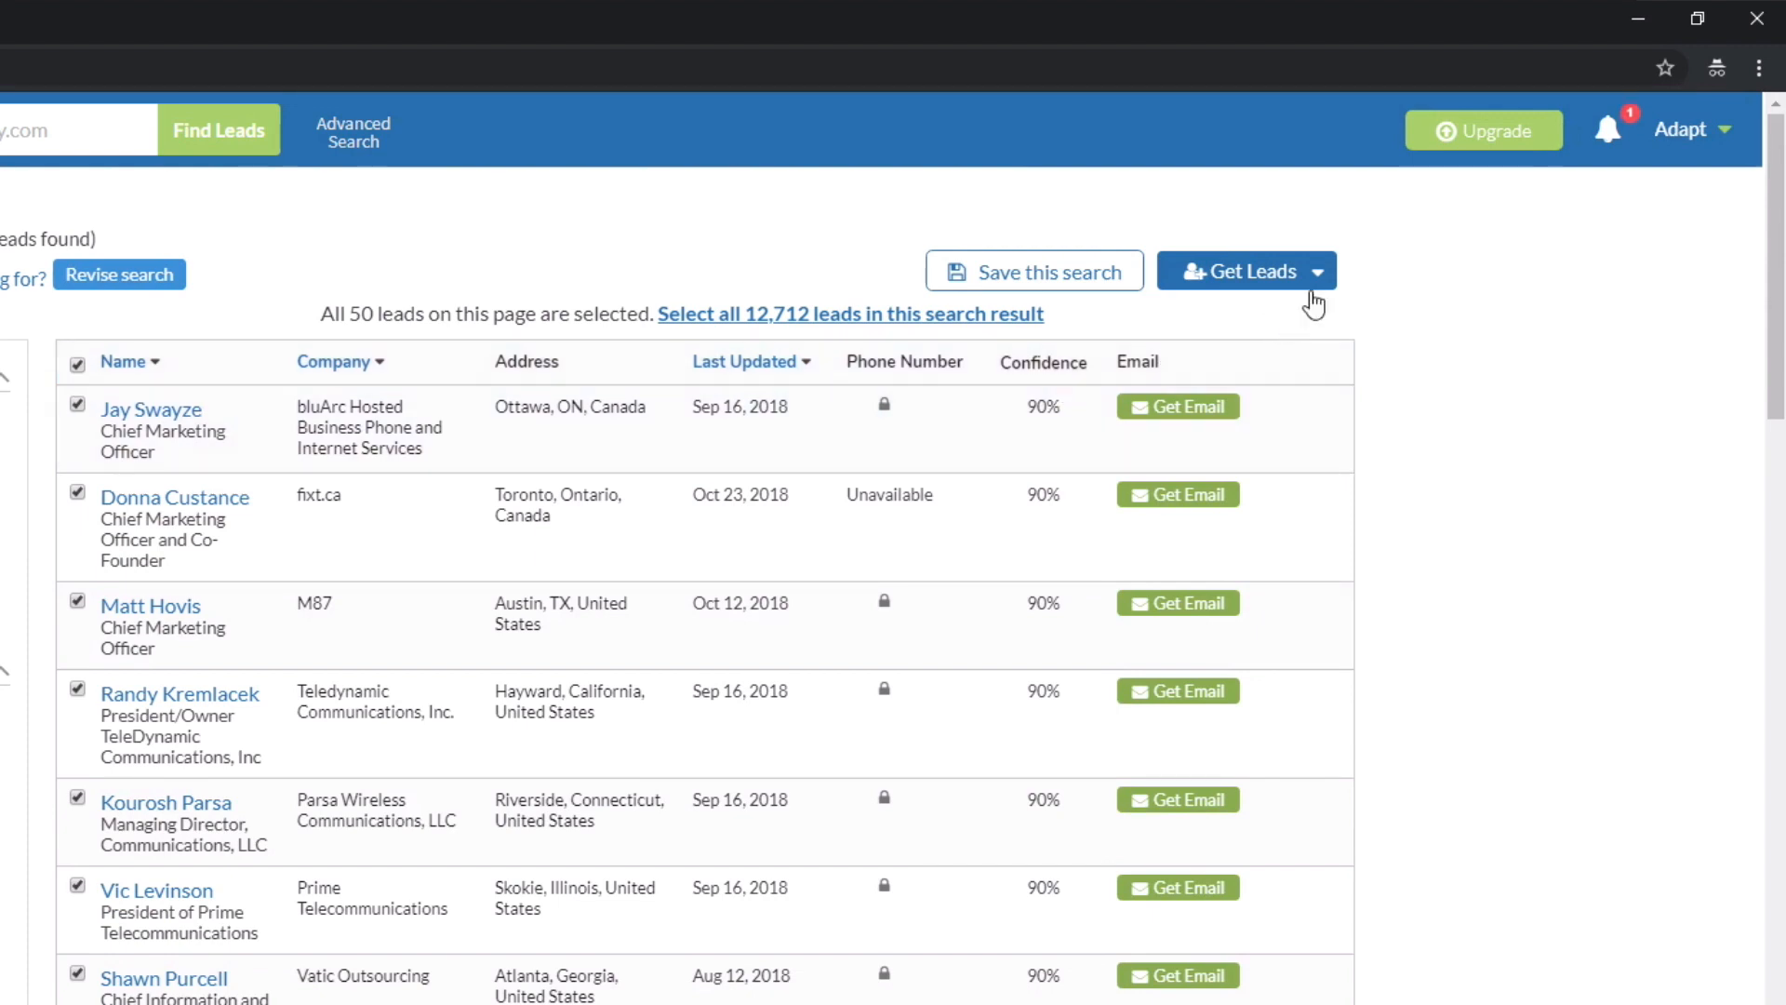
pyautogui.click(1244, 272)
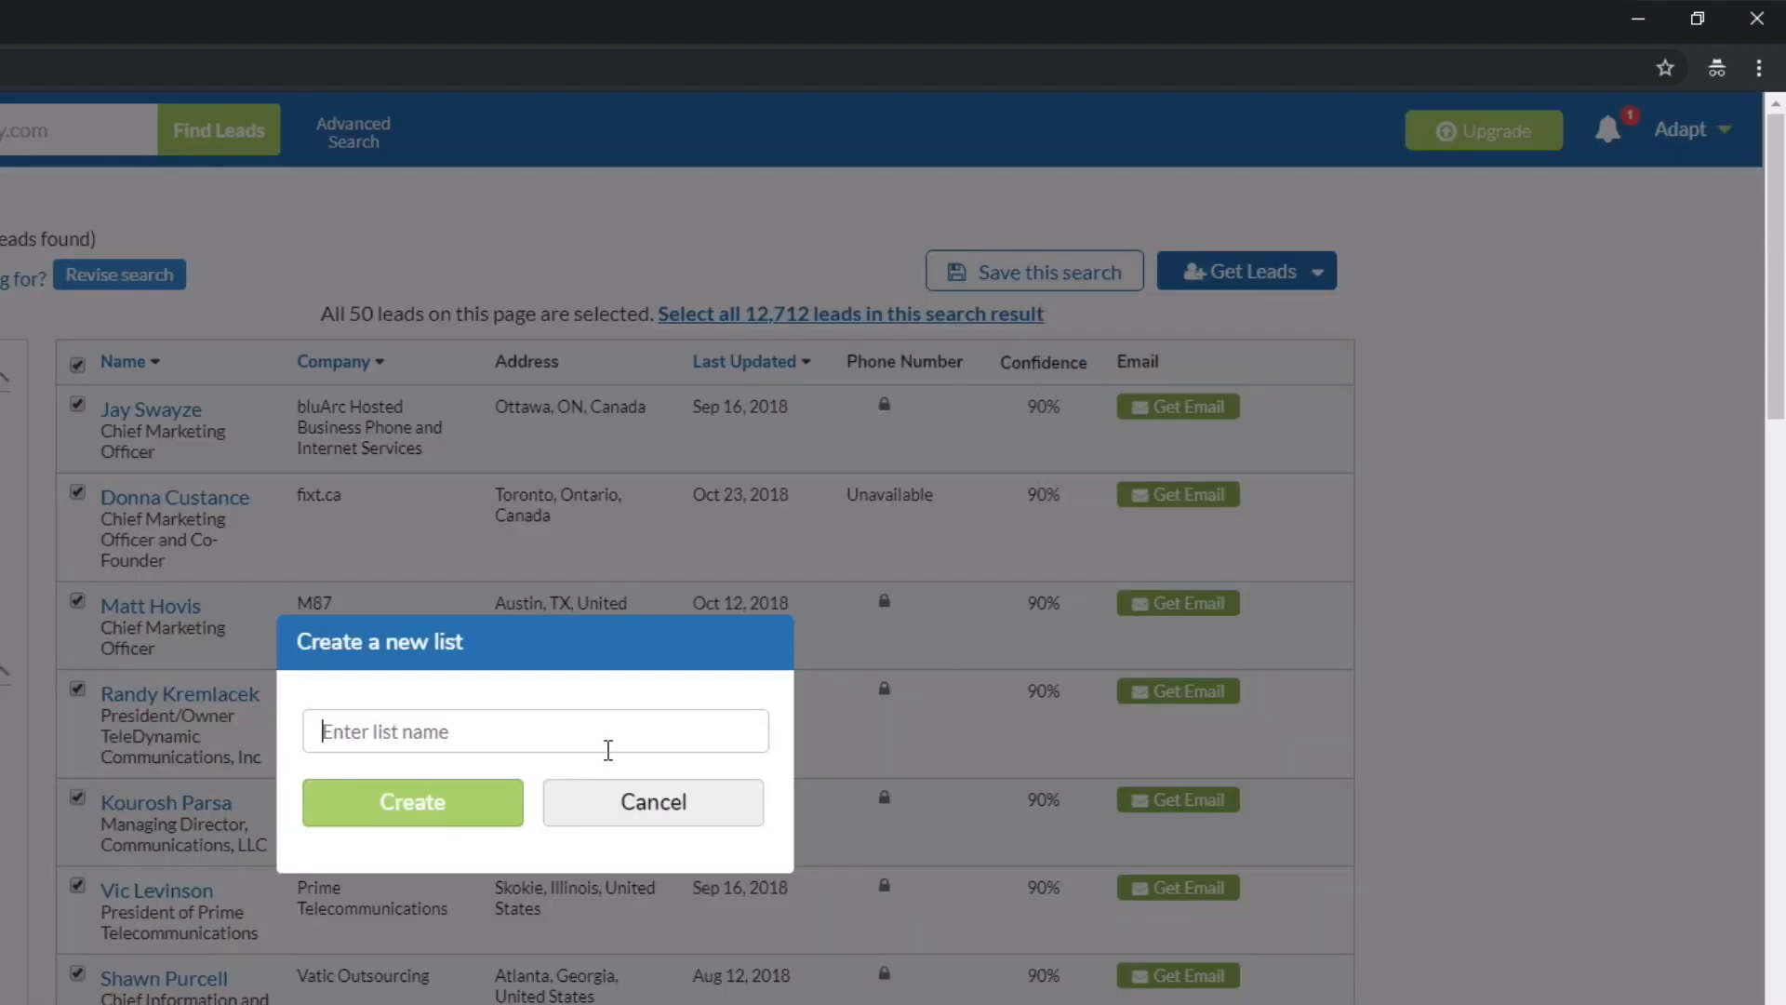
pyautogui.write('VP Marketing NA Region')
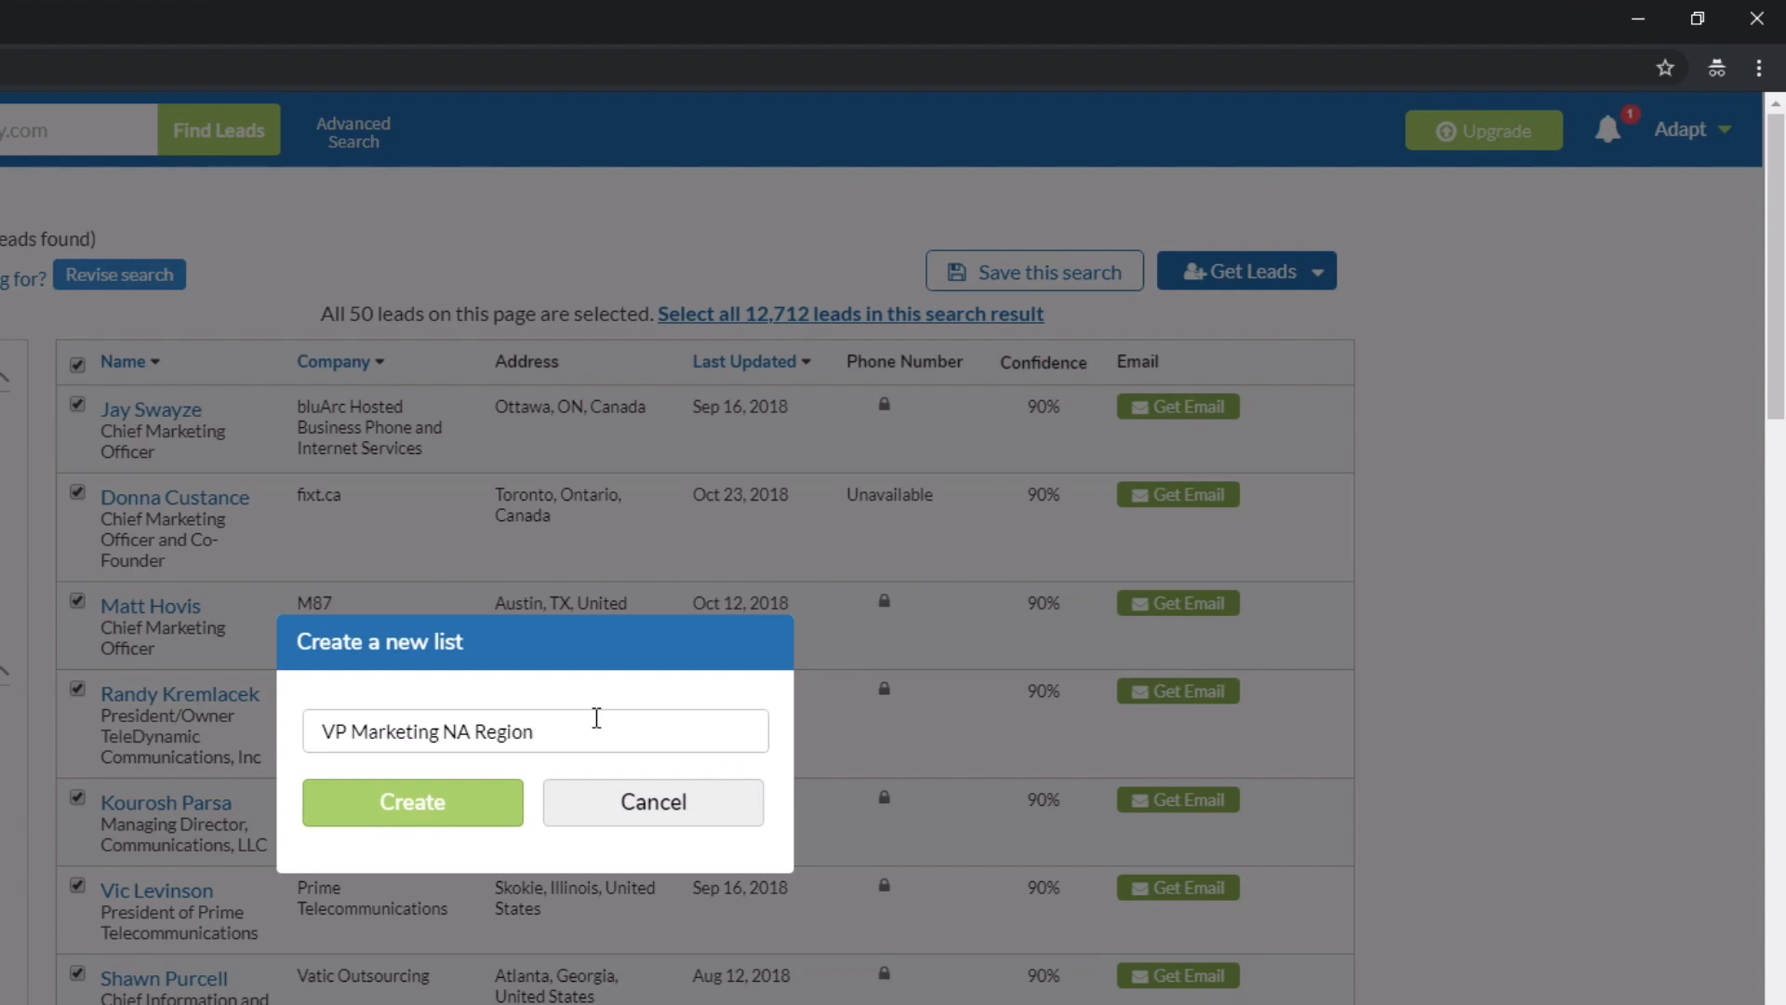
pyautogui.click(413, 800)
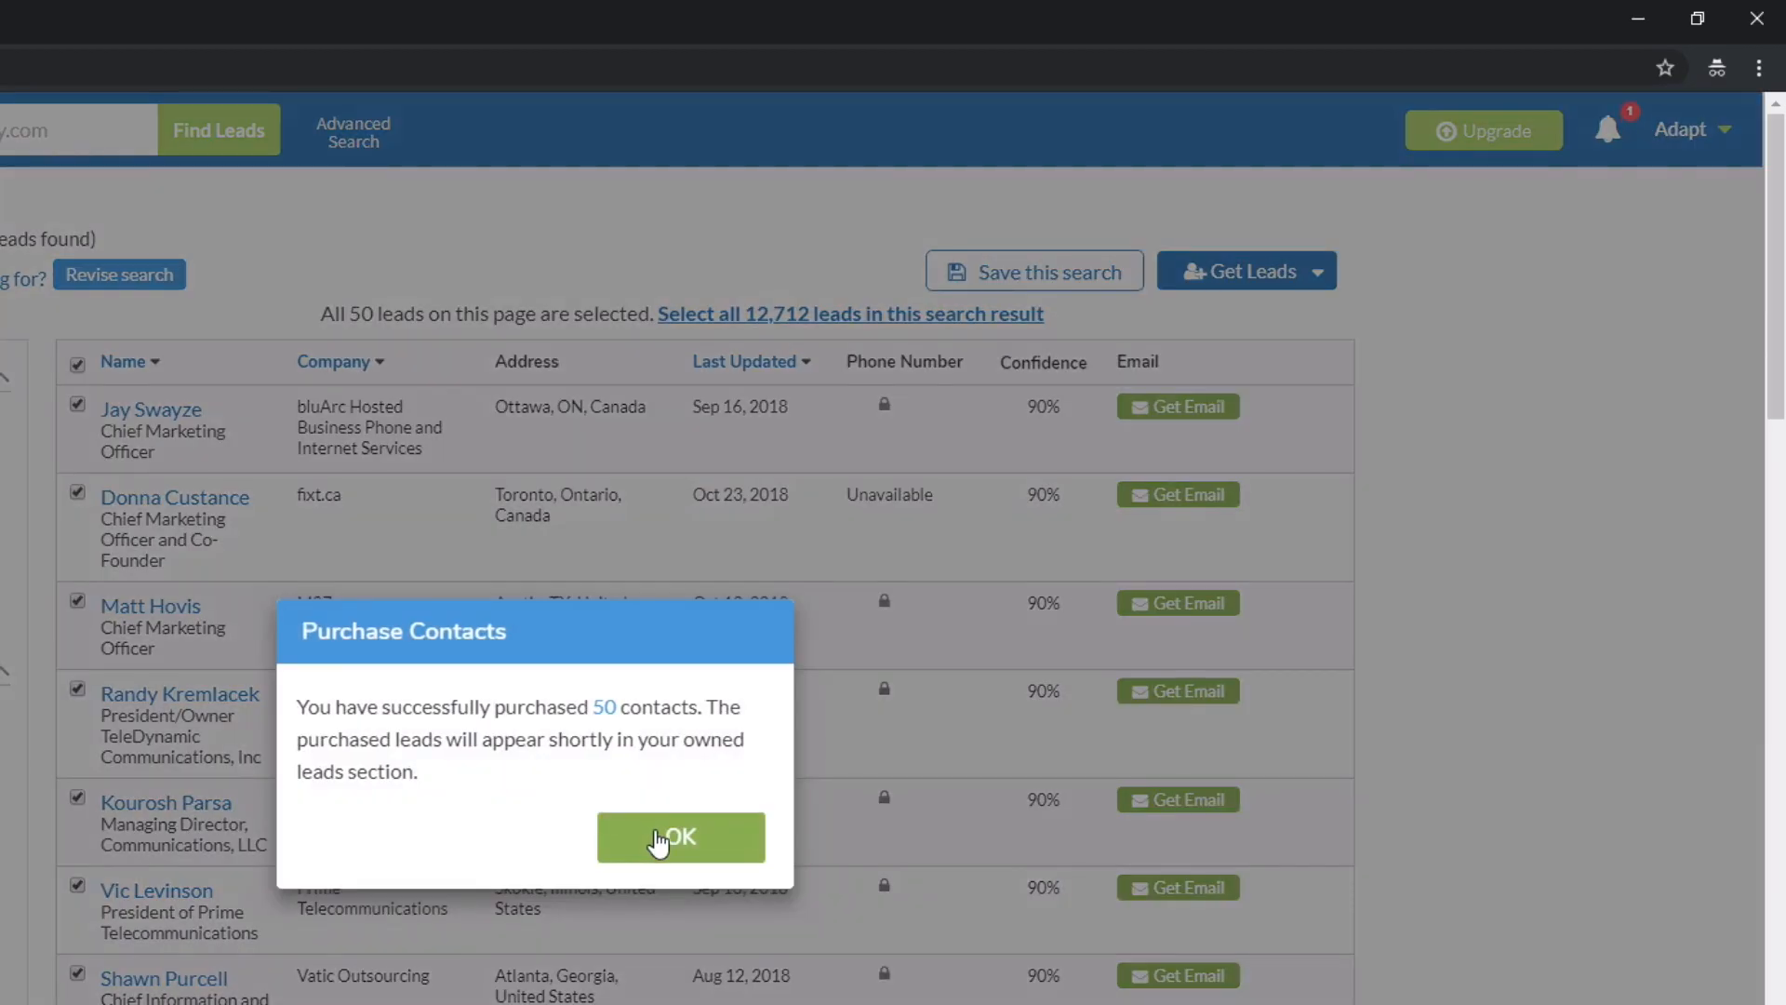
pyautogui.click(681, 835)
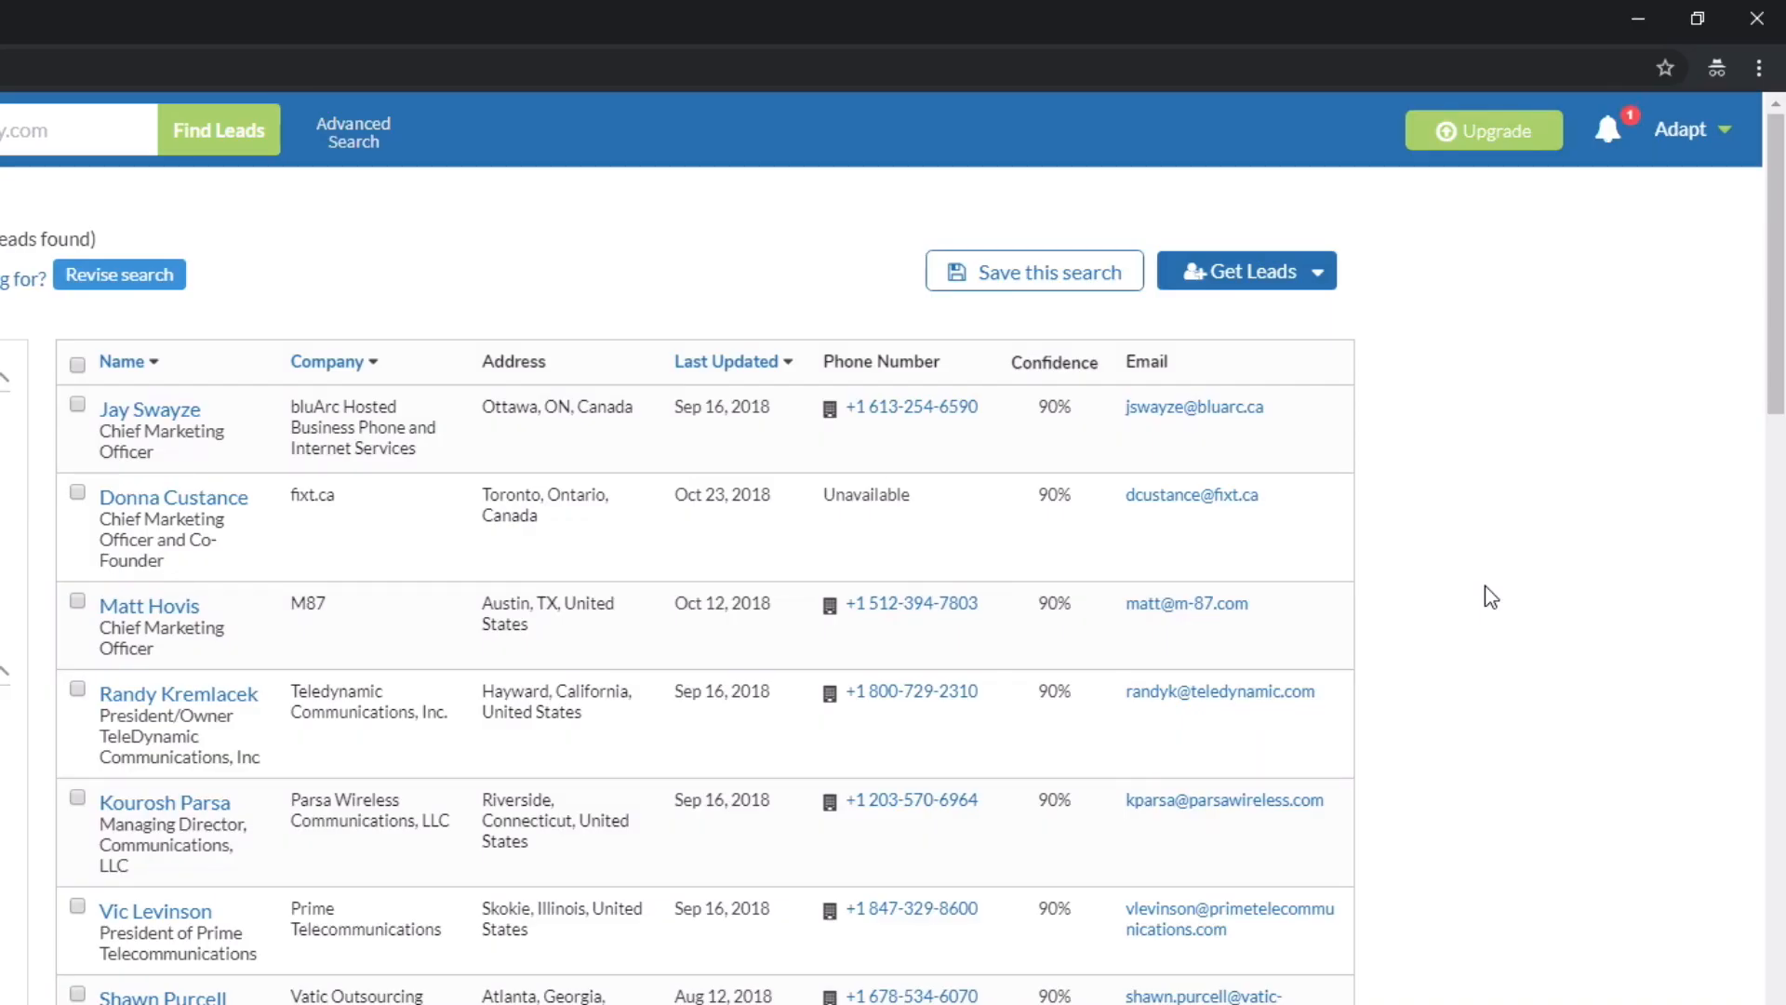
# Save the search as 'VP Marketing NA Region' with weekly alerts and head to My Leads
pyautogui.click(1033, 271)
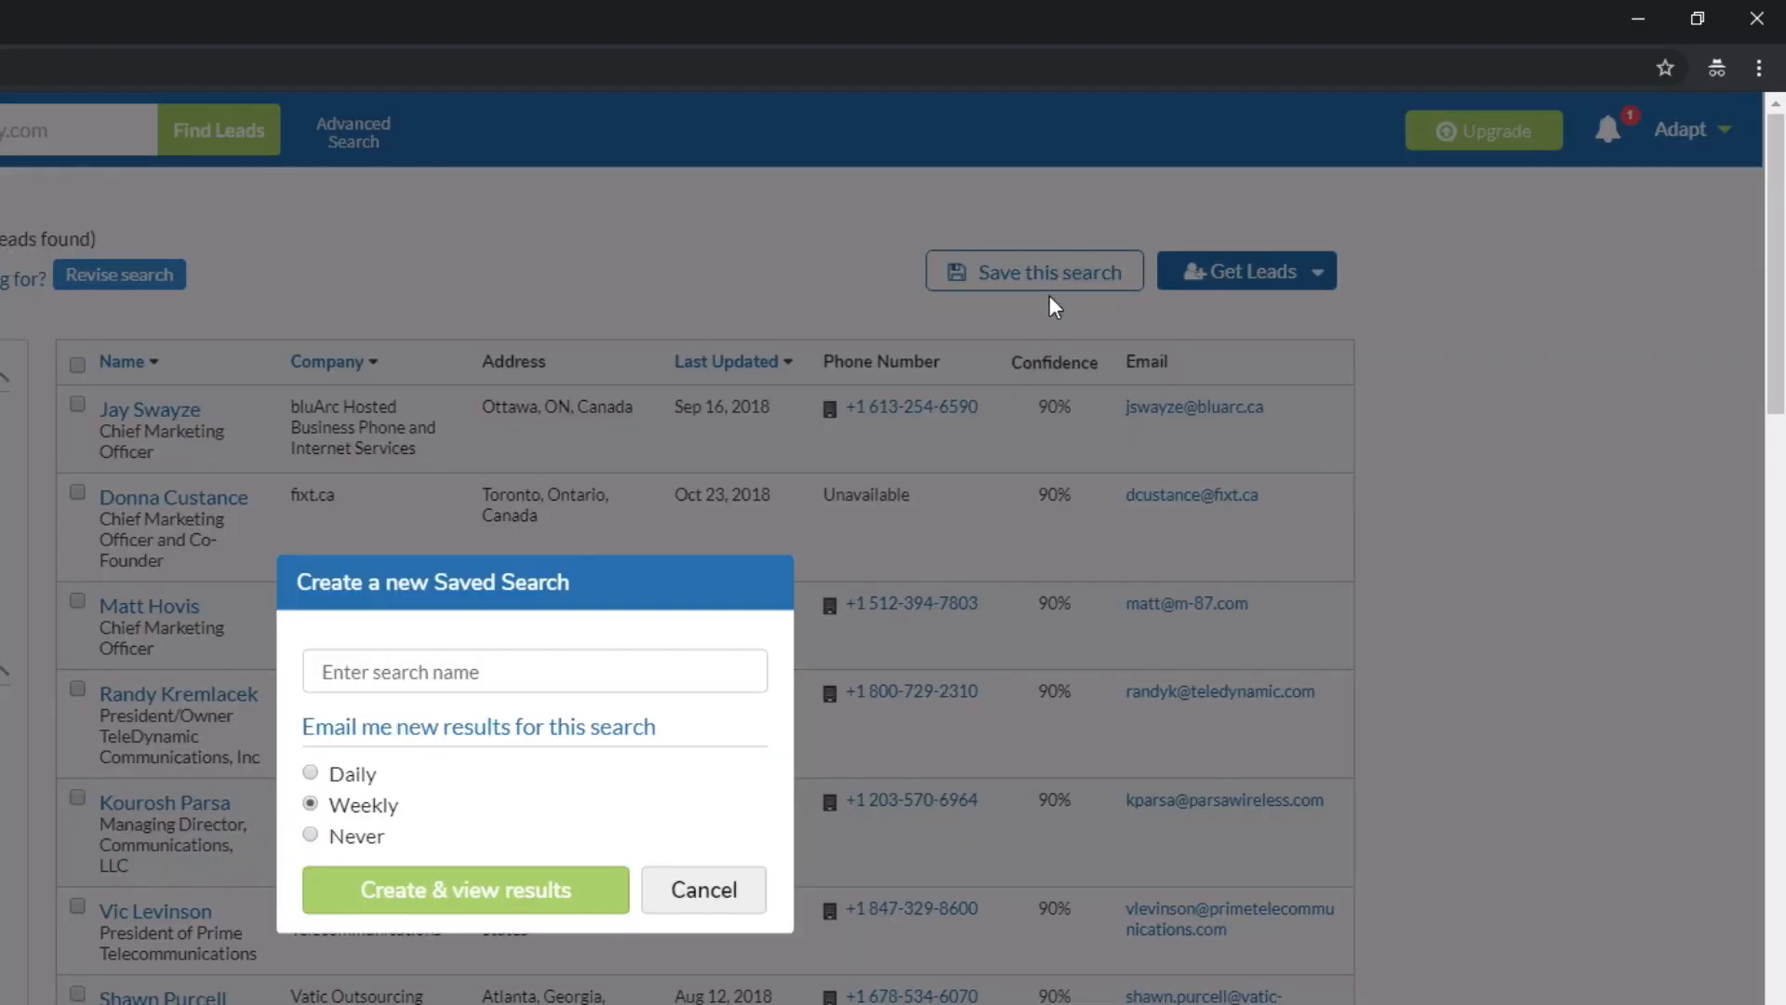
pyautogui.write('VP Marketing NA Region')
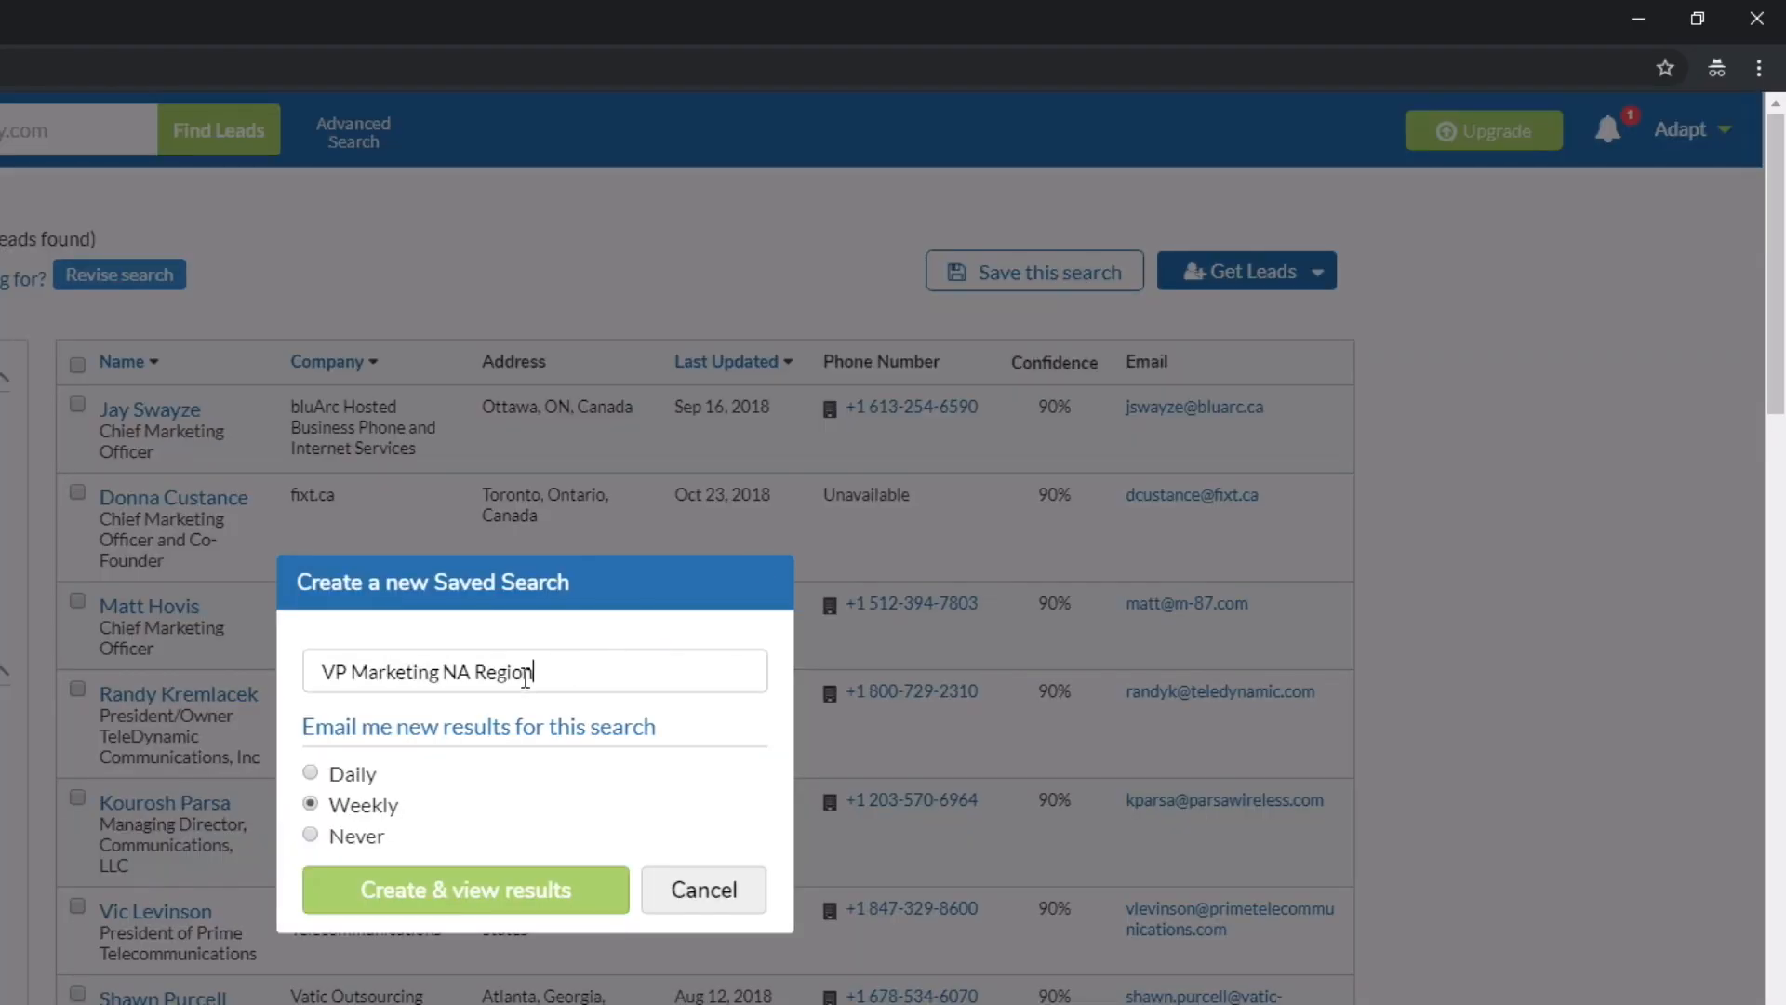
pyautogui.click(465, 889)
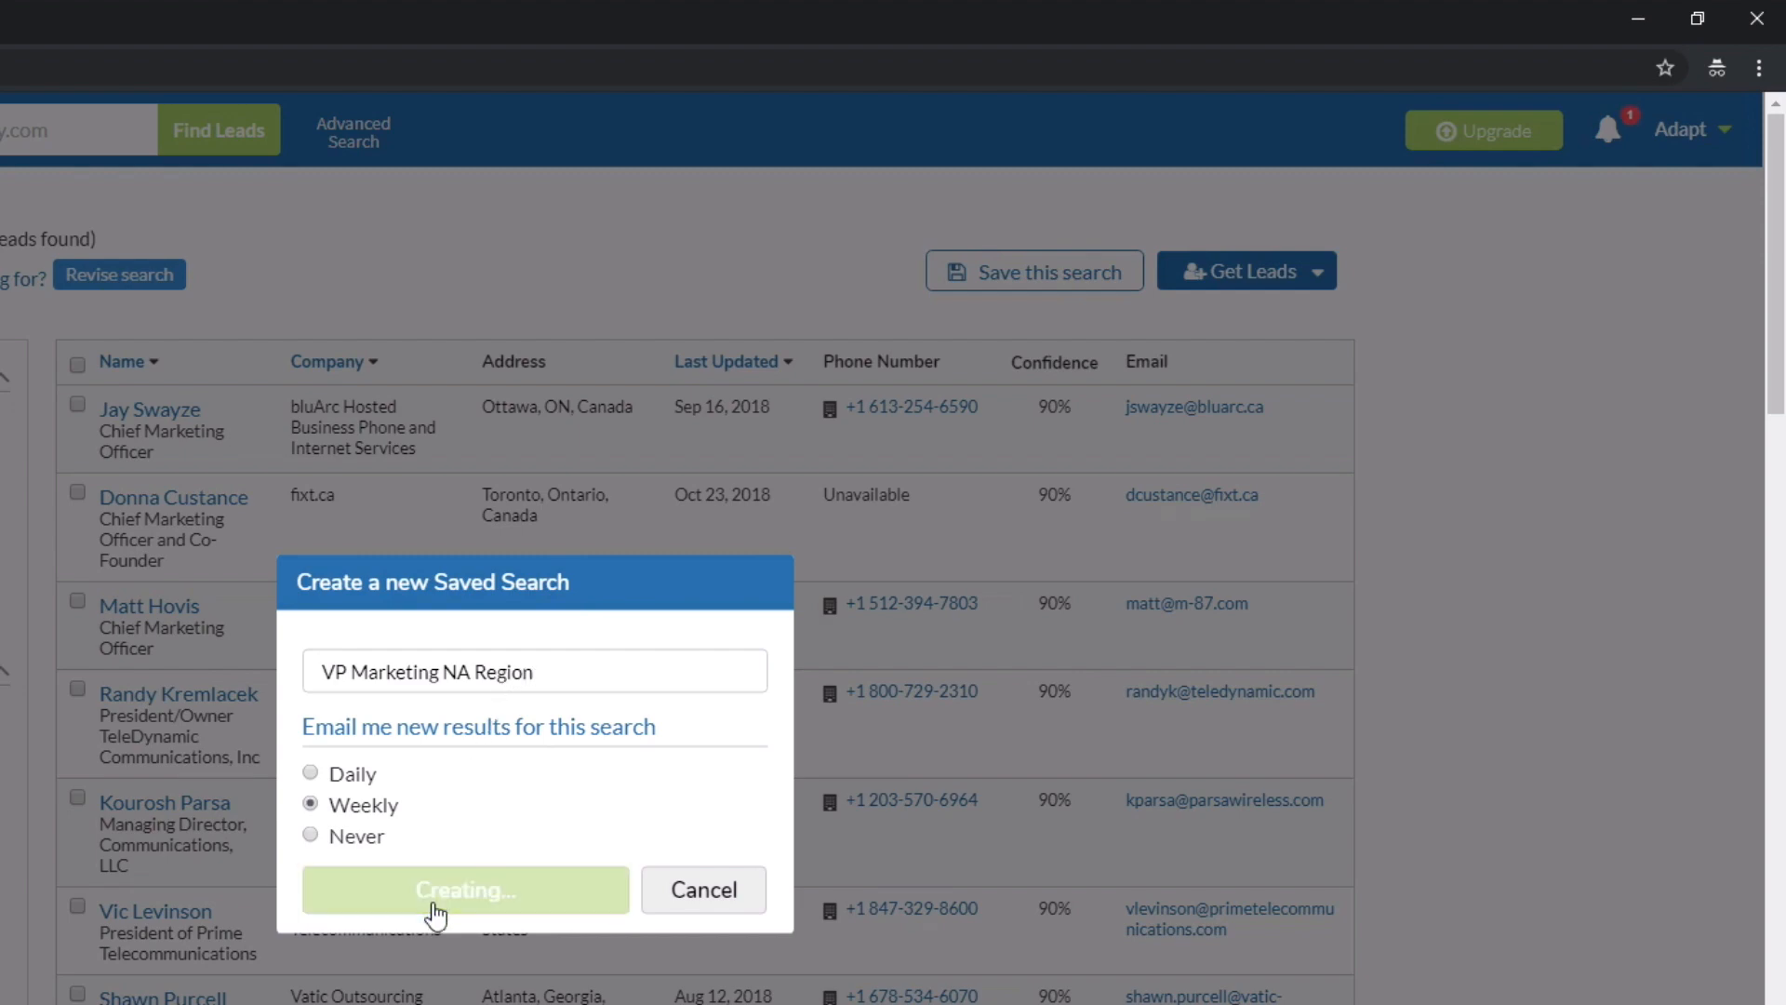
pyautogui.click(463, 889)
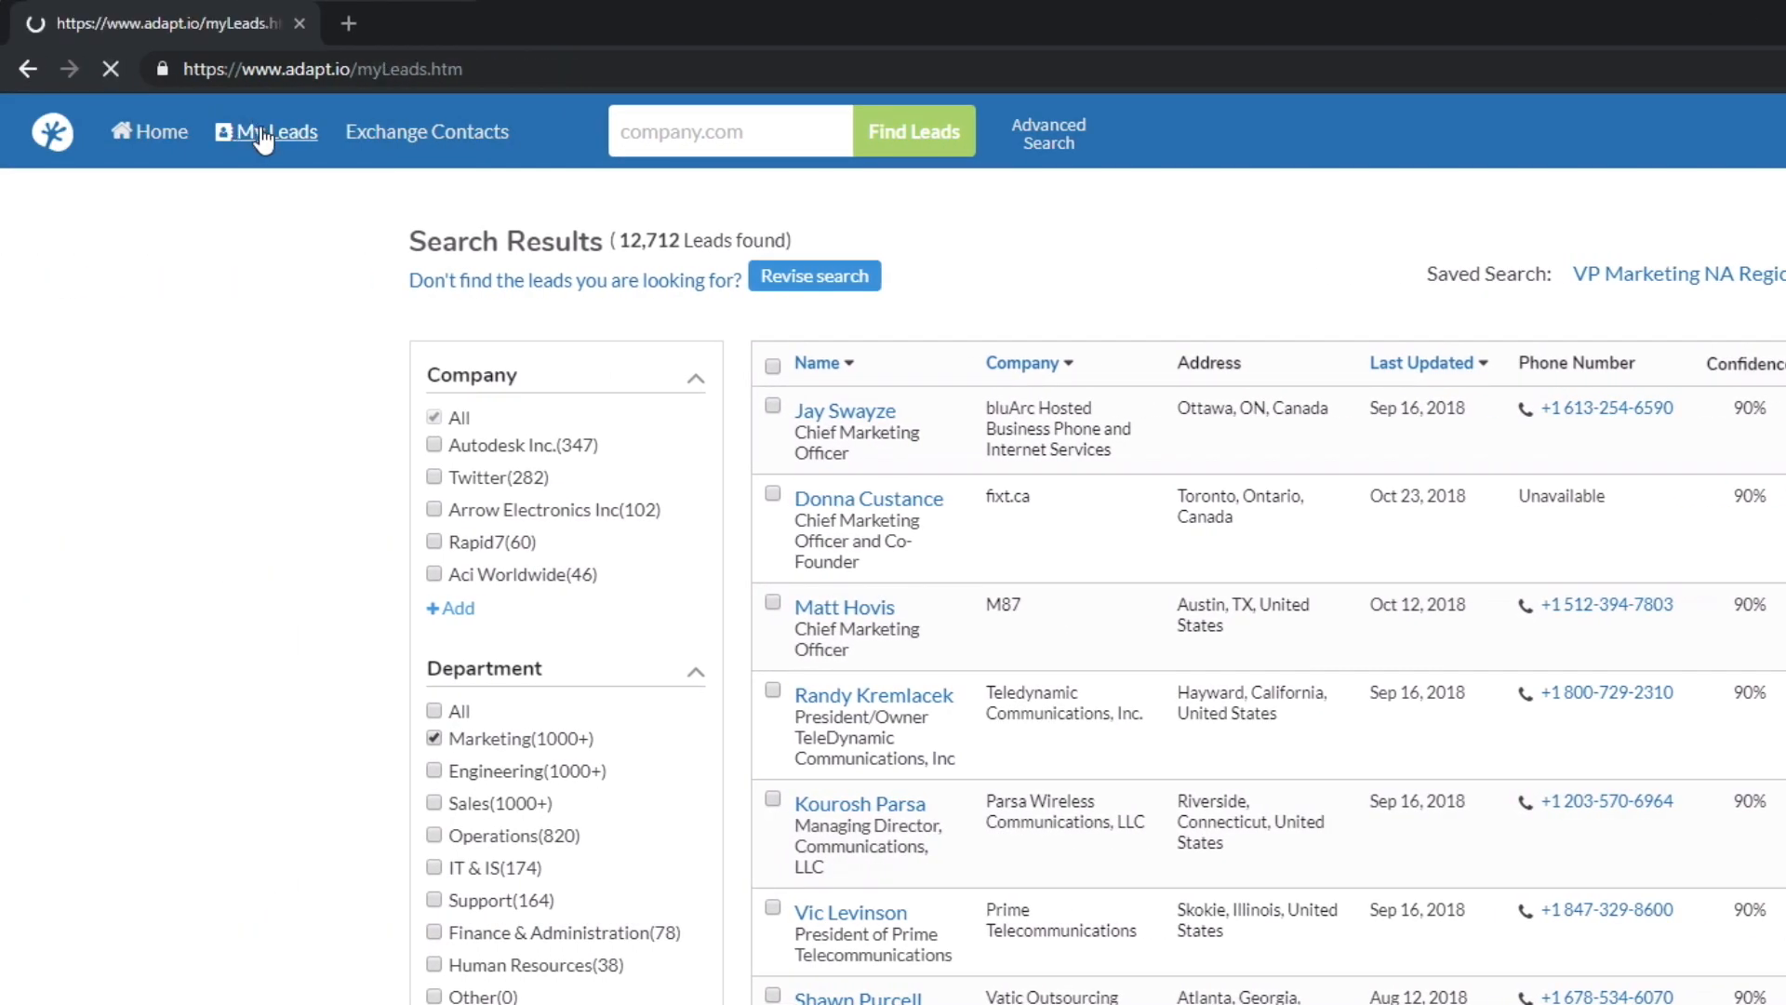
# Export all 50 'VP Marketing NA Region' leads and view them in Google Sheets
pyautogui.click(272, 130)
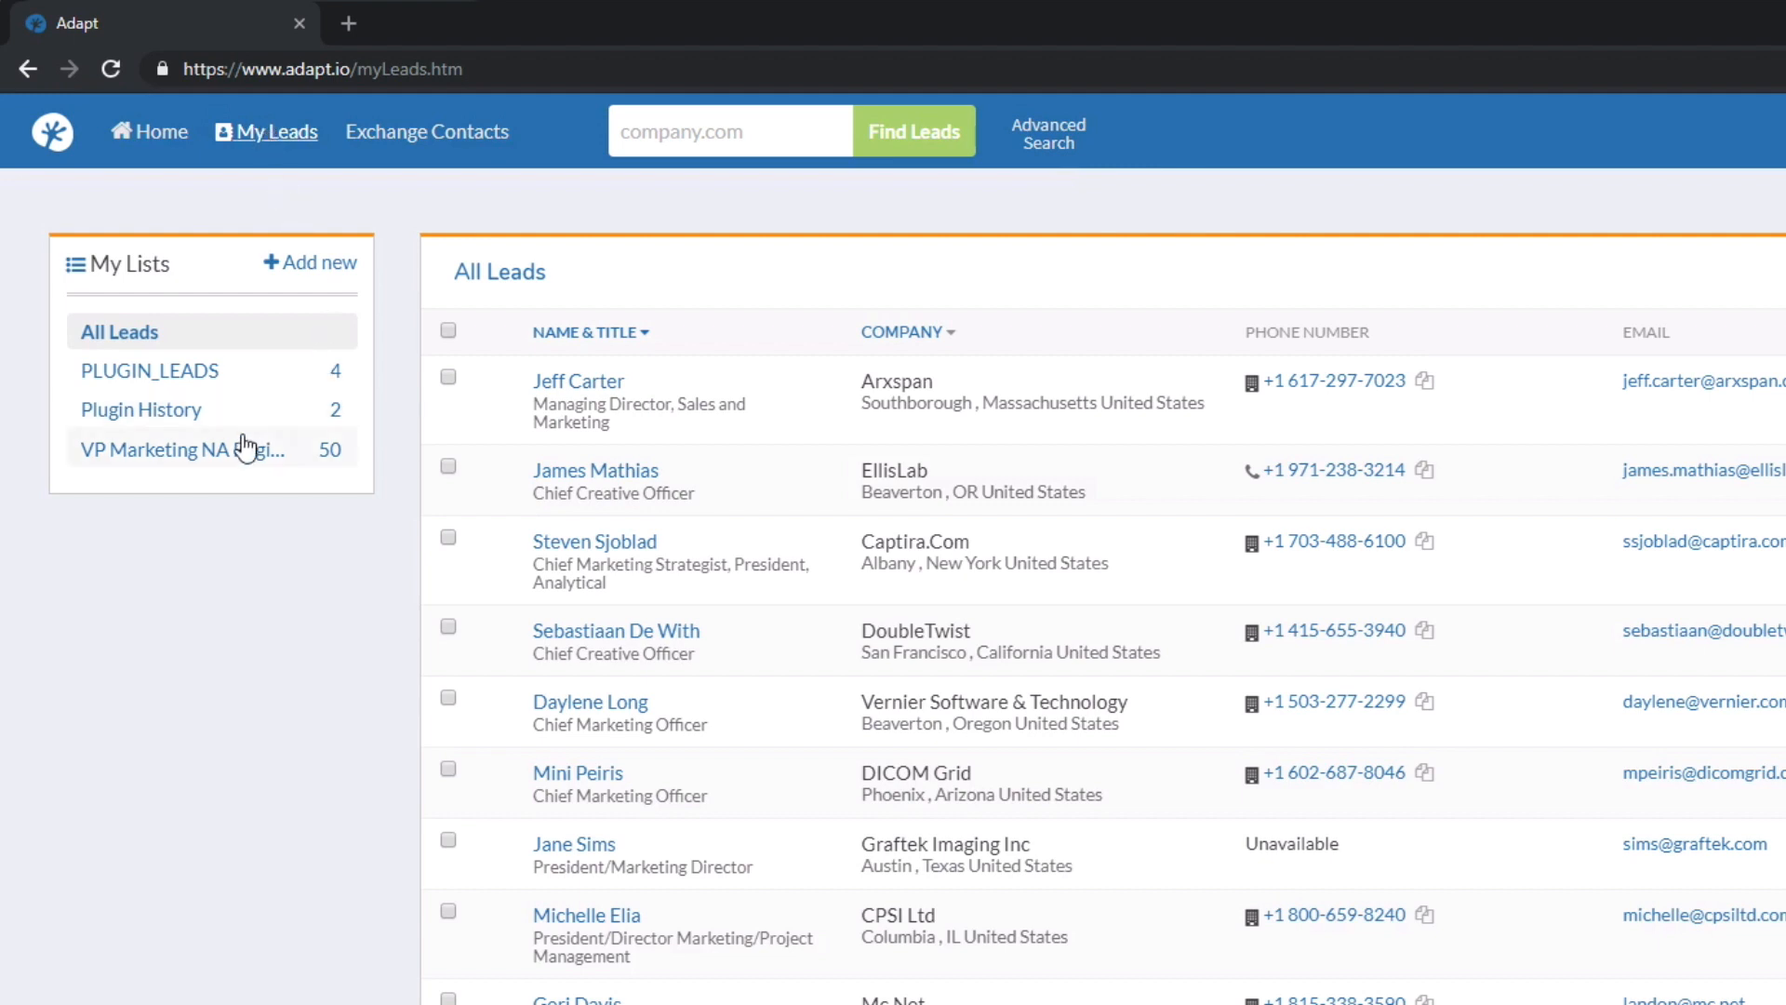
pyautogui.click(179, 449)
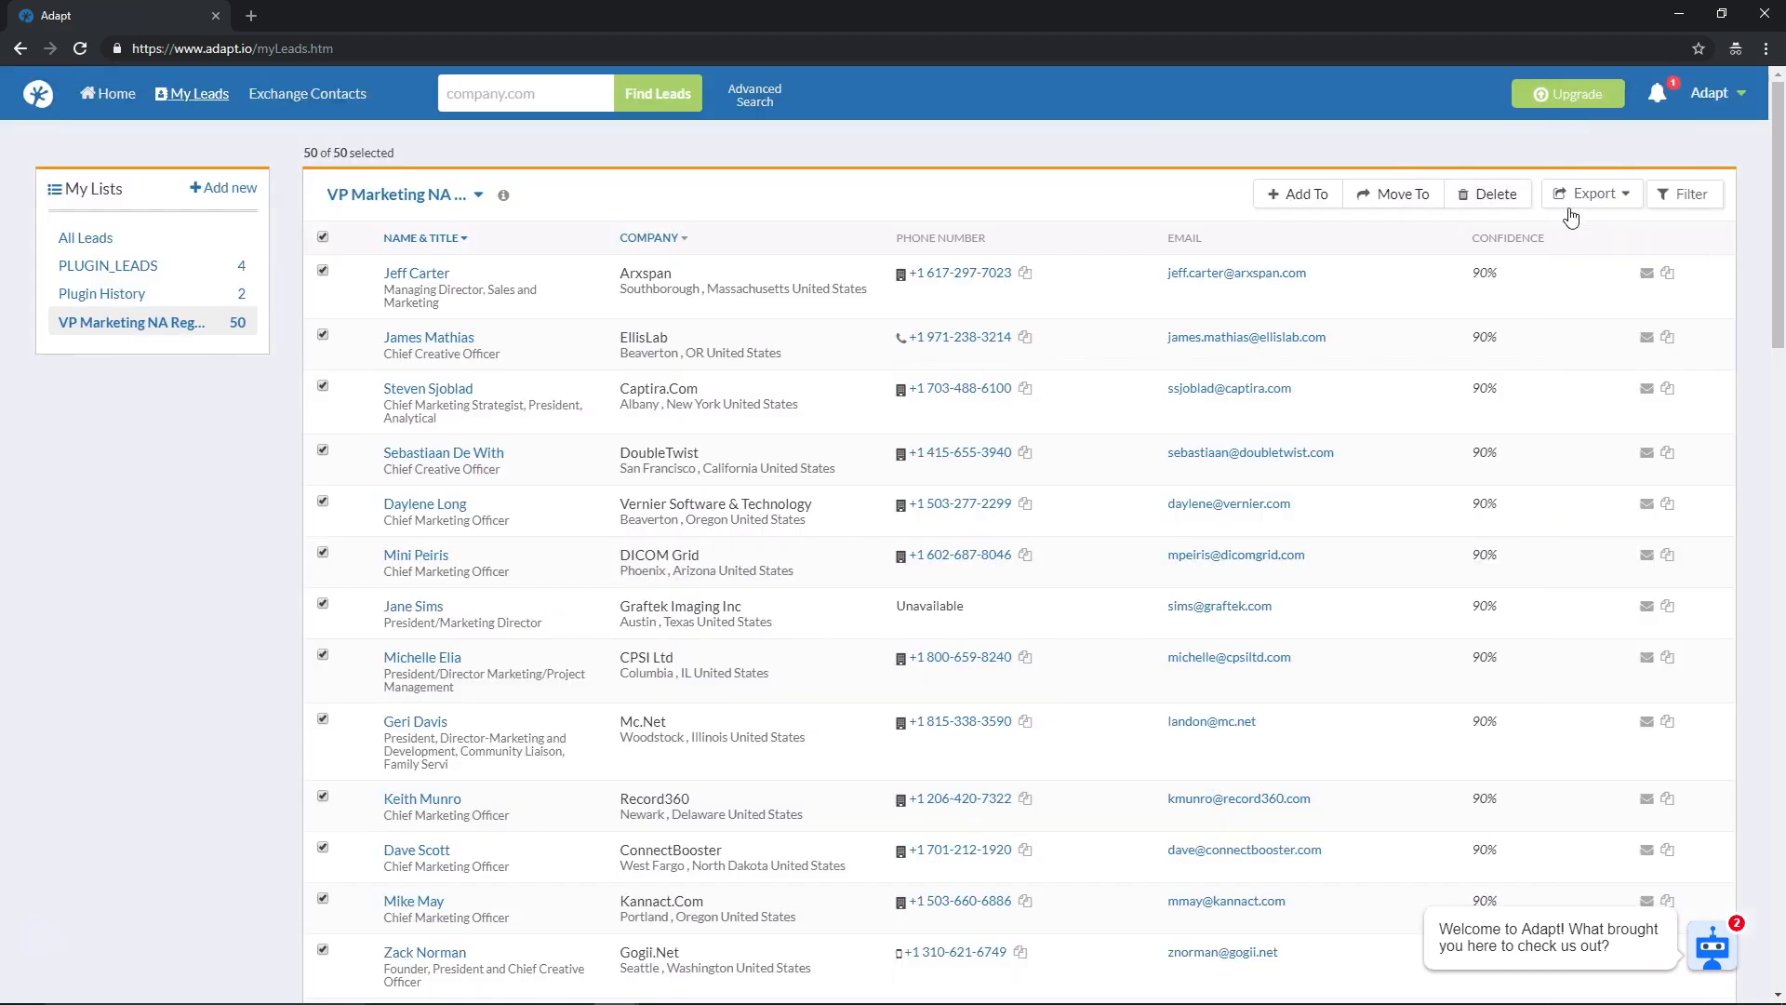
pyautogui.click(1591, 193)
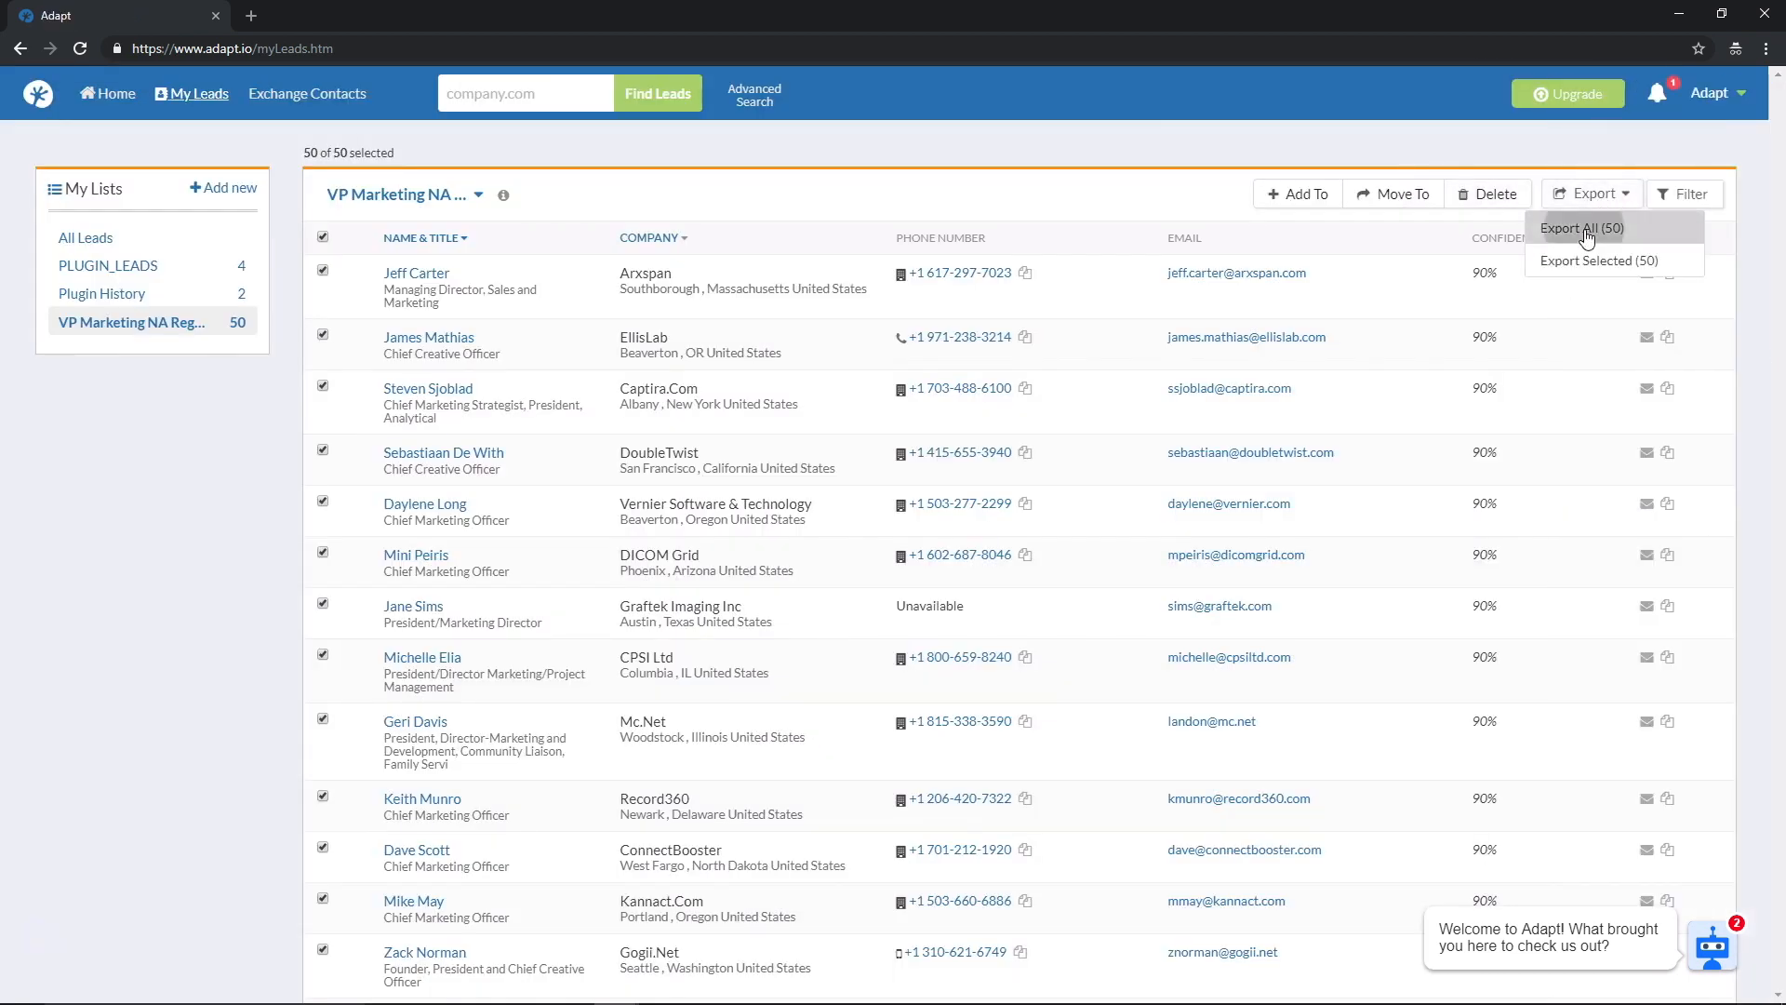
pyautogui.click(1581, 227)
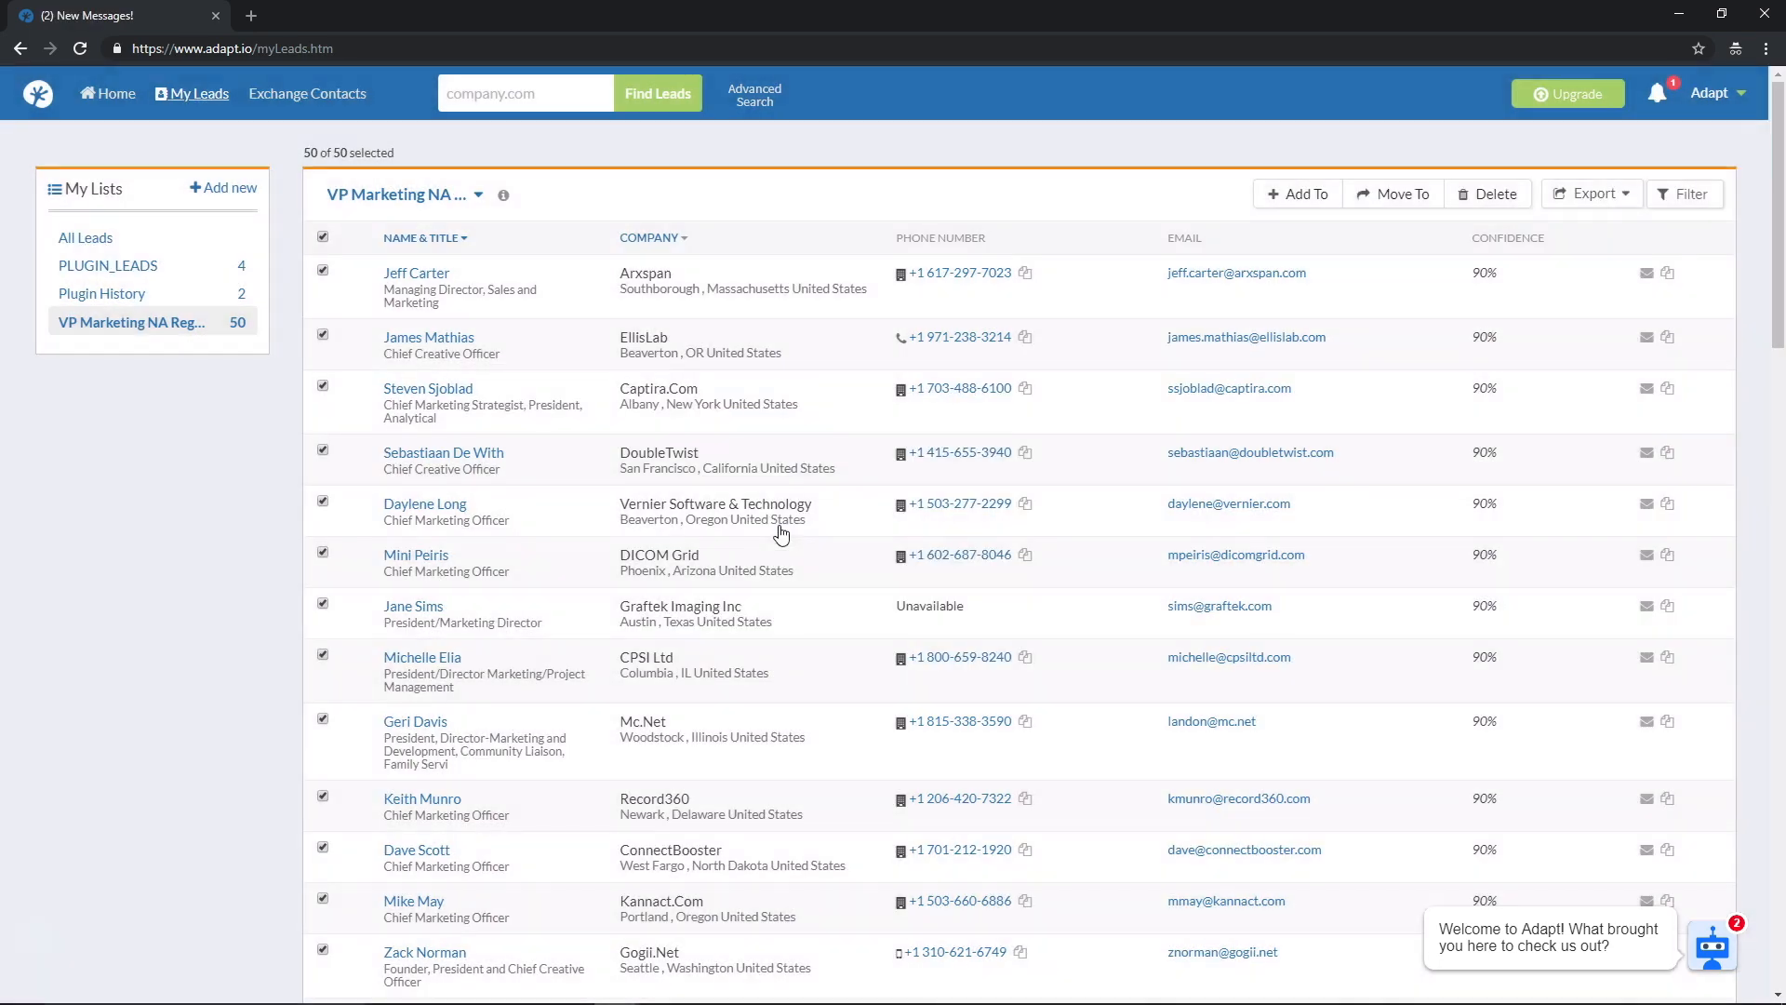
pyautogui.click(1591, 192)
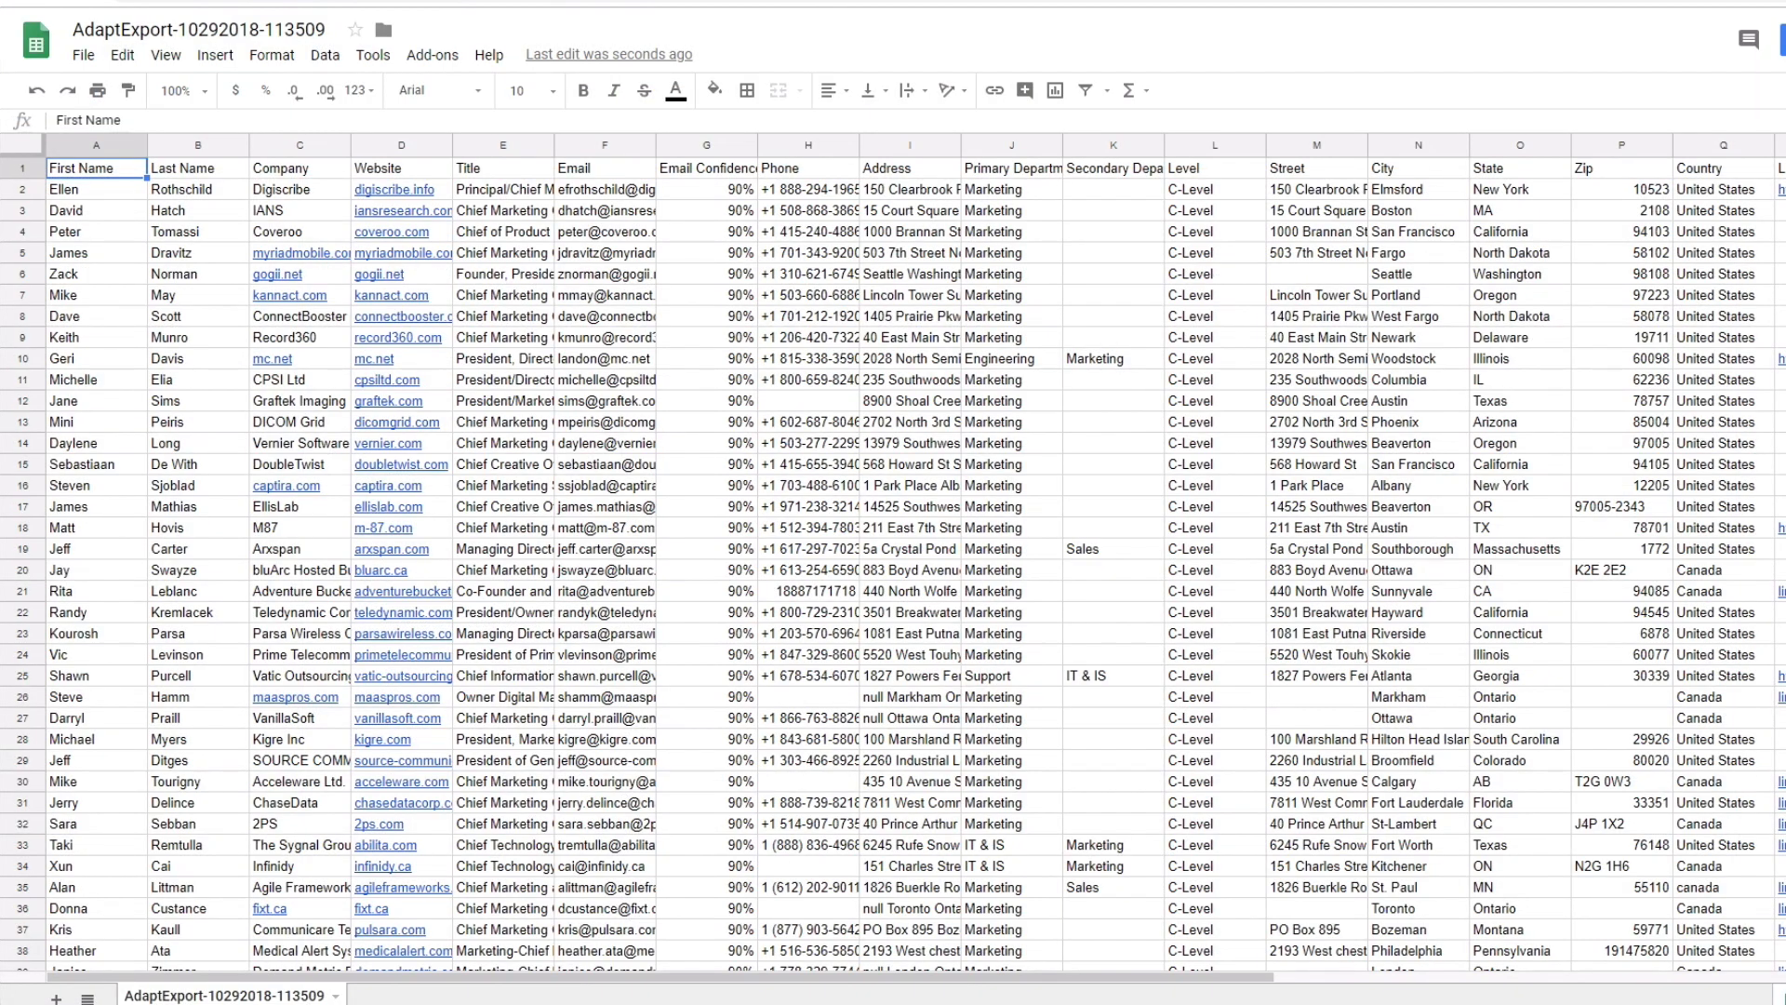